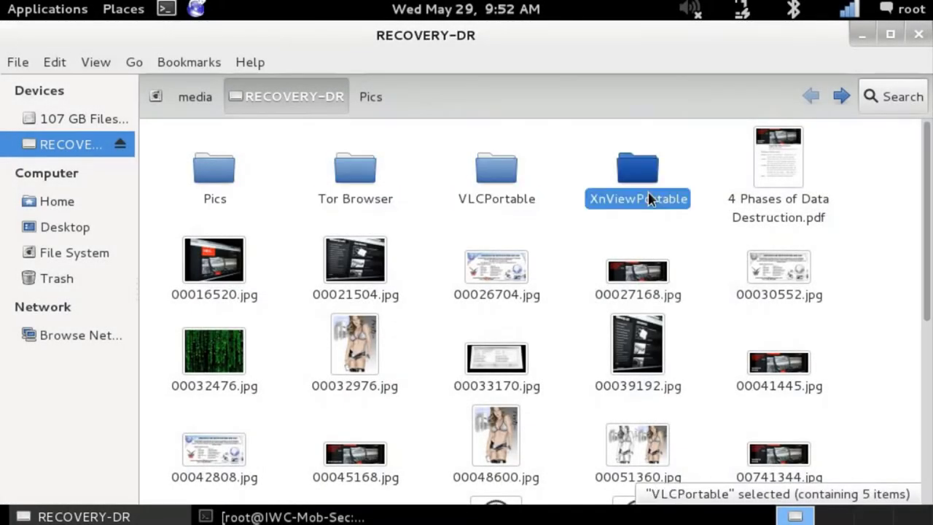
Step: Change to /evidence/forensics and list the /dev/sd* disk devices
{"action": "double_click", "coordinate": [778, 156]}
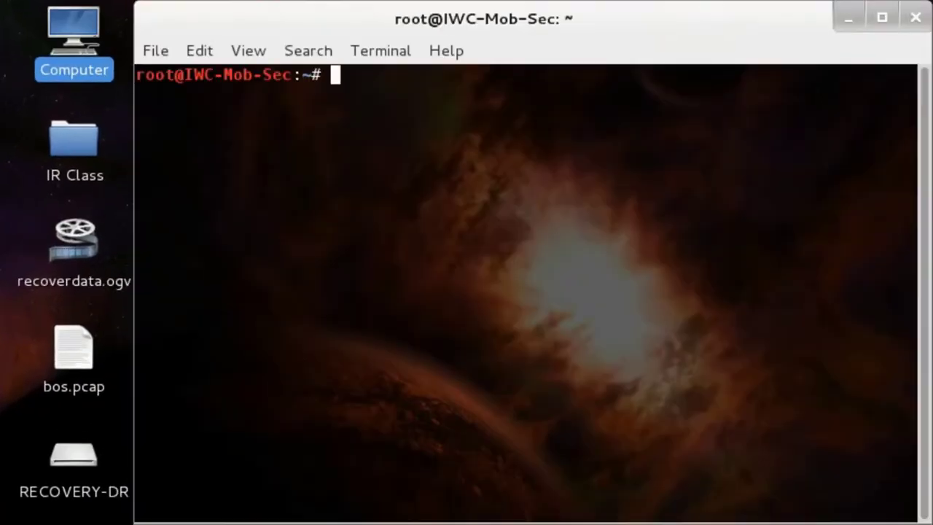
{"action": "type", "text": "cd /evidence/forensics/"}
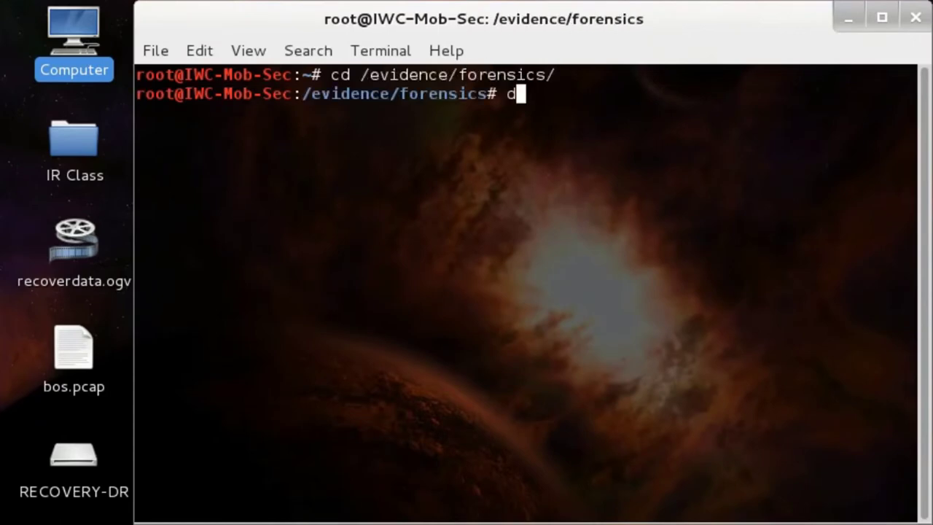
{"action": "type", "text": "c"}
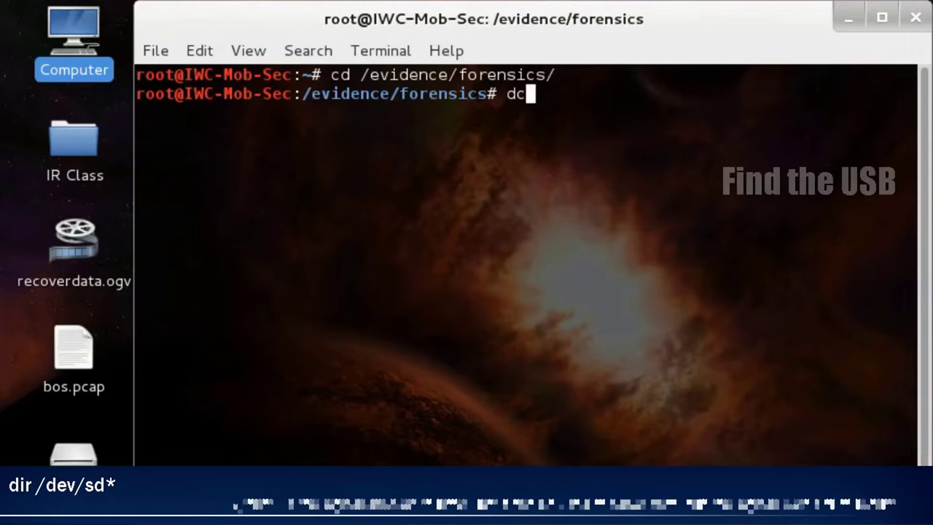
{"action": "type", "text": "ir /dev/"}
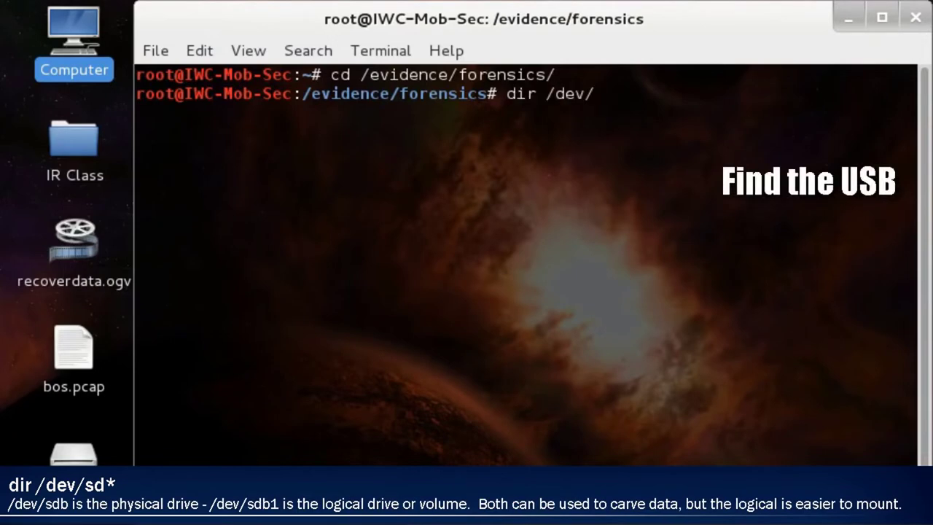
{"action": "key", "text": "Return"}
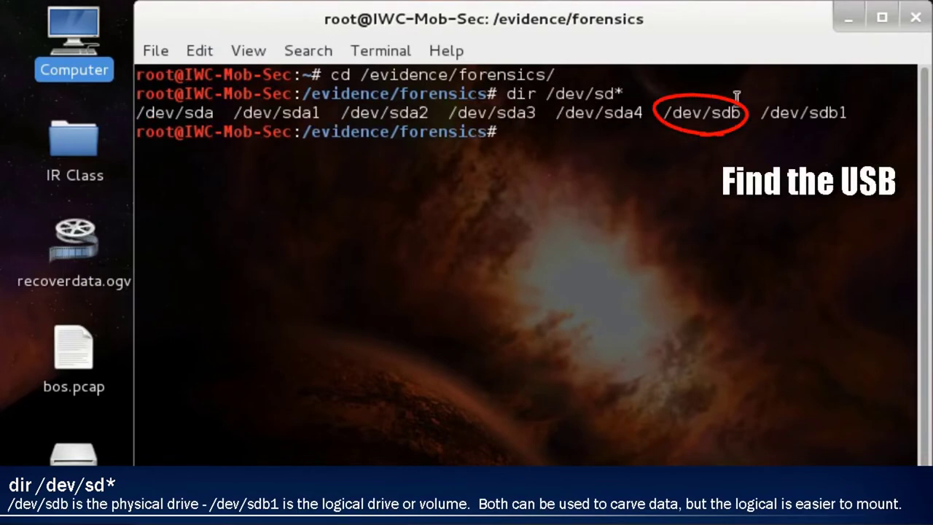
Step: Show kernel messages for the sd drives (dmesg | grep sd), identifying sdb as the 1.95 GB USB disk
{"action": "type", "text": "dm"}
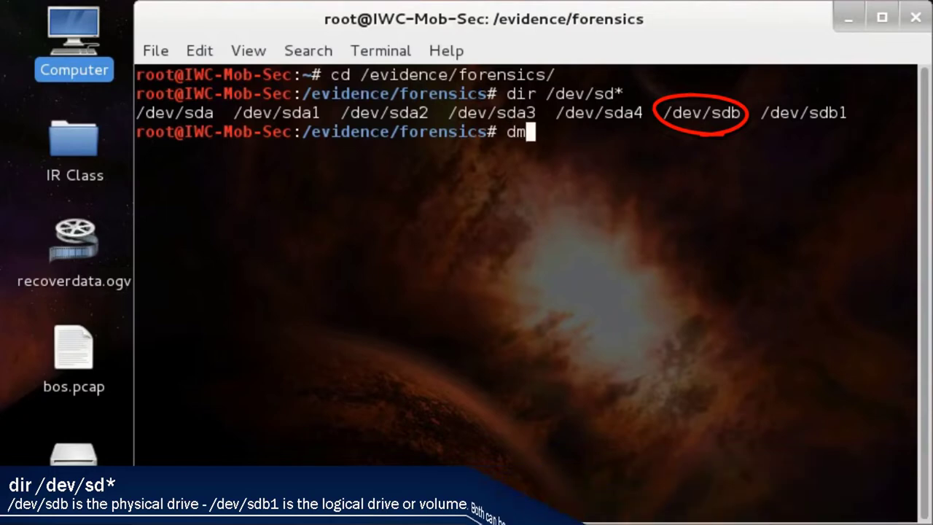
{"action": "type", "text": "esg | g"}
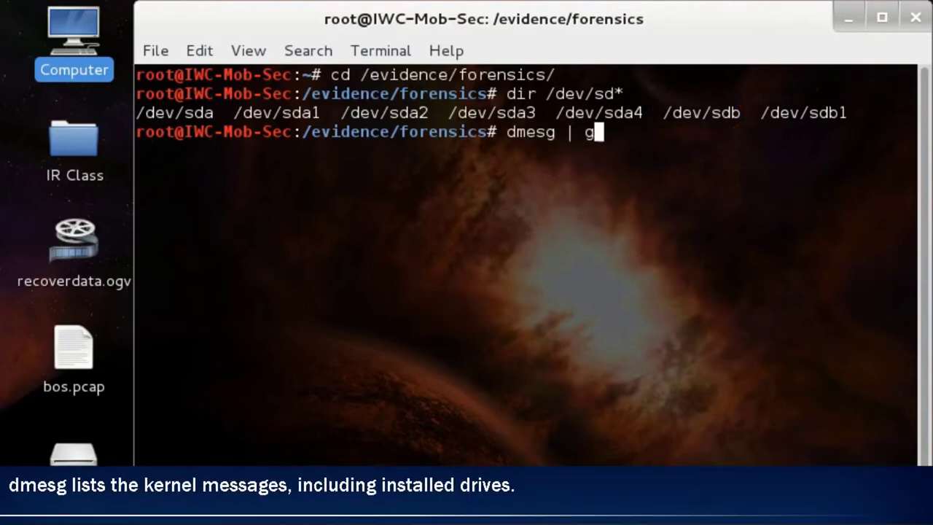
{"action": "type", "text": "rep"}
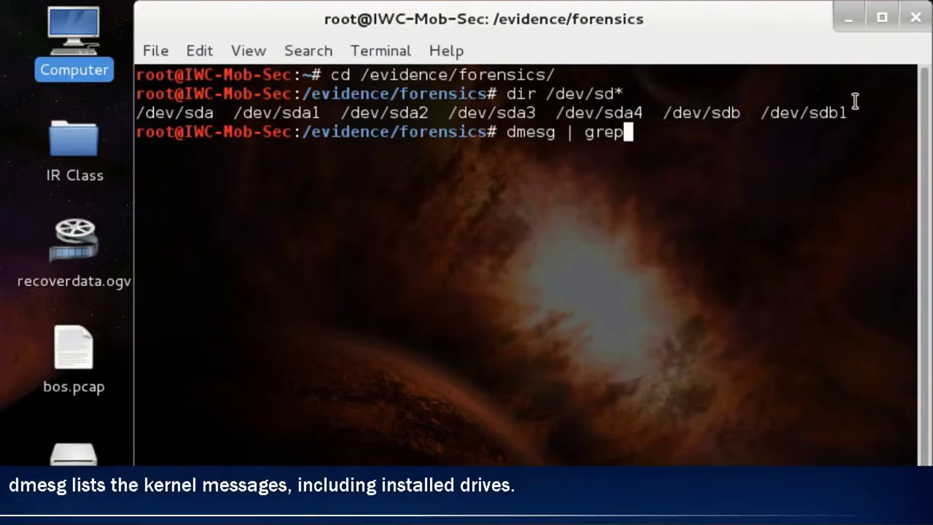
{"action": "key", "text": "Return"}
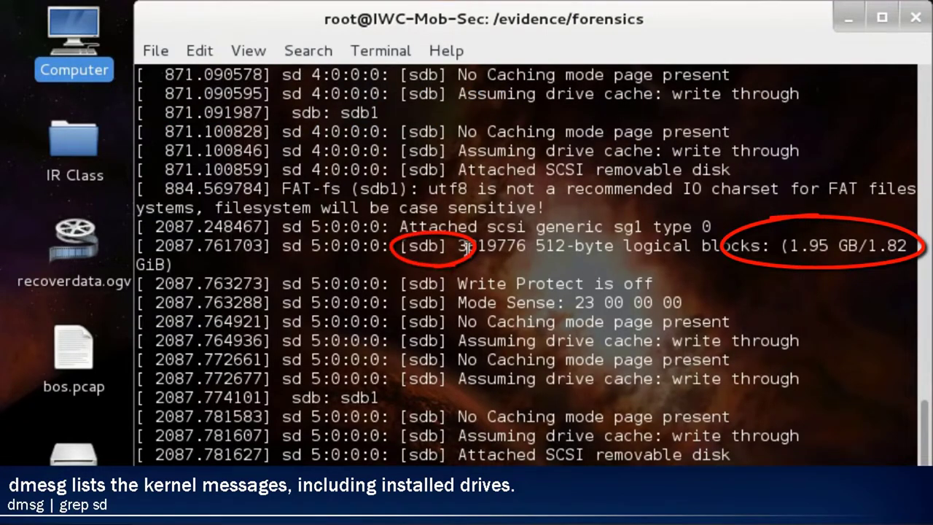
{"action": "mouse_move", "coordinate": [796, 181]}
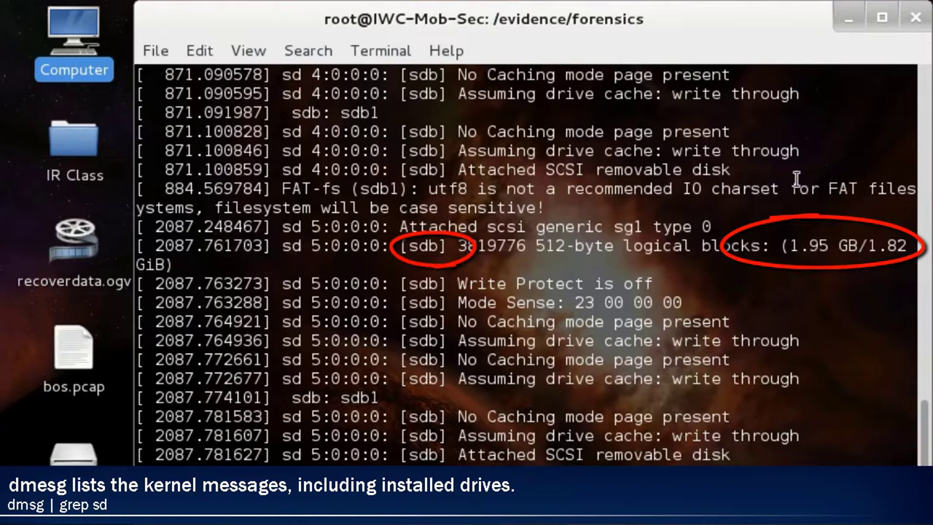
Step: Image the whole /dev/sdb drive to forensic-image.dd with dcfldd
{"action": "type", "text": "dcfl"}
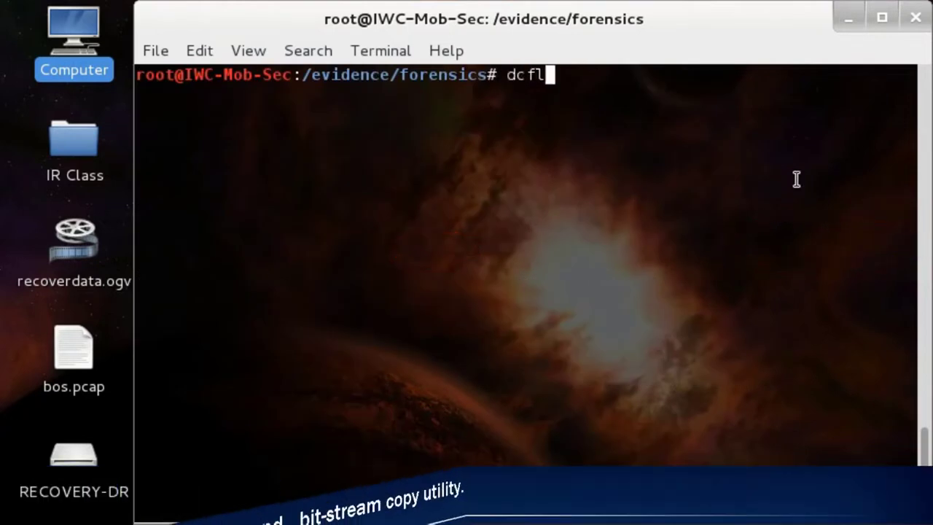
{"action": "type", "text": "dd if=/"}
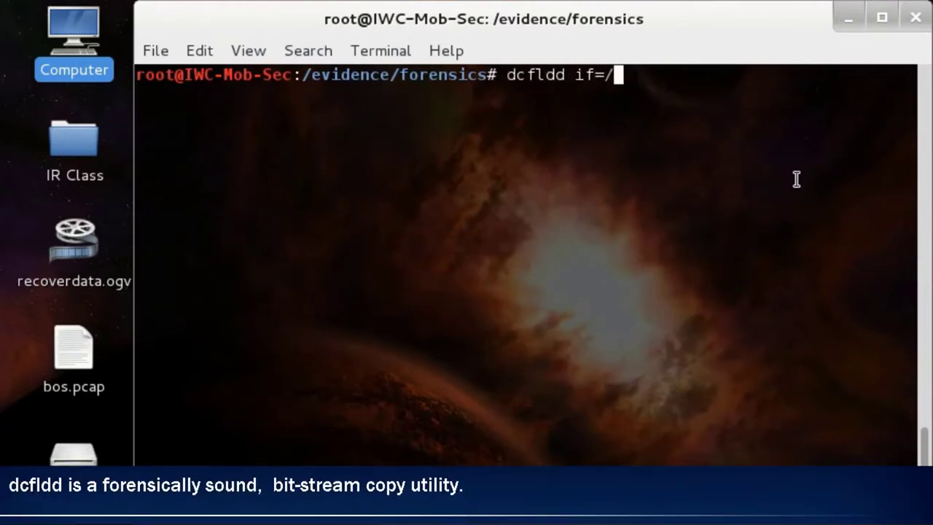
{"action": "type", "text": "dev/sdb"}
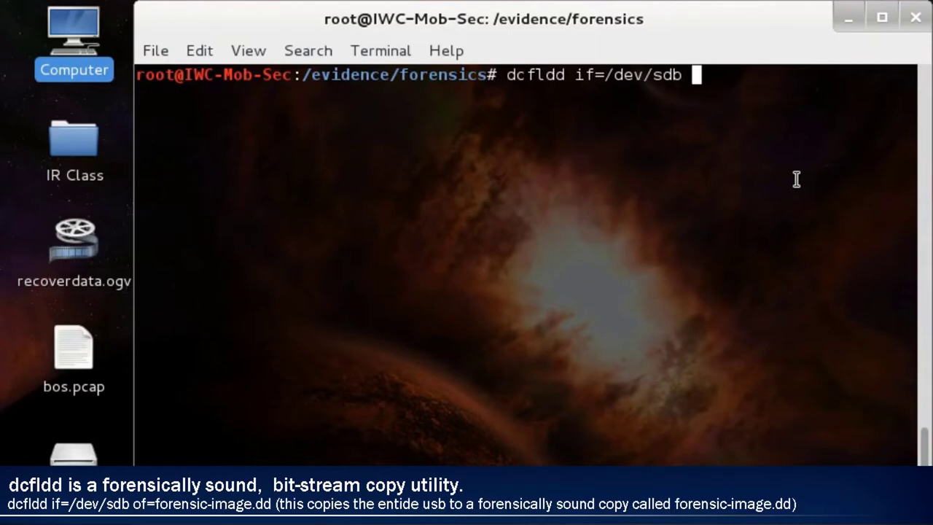
{"action": "type", "text": "of=/"}
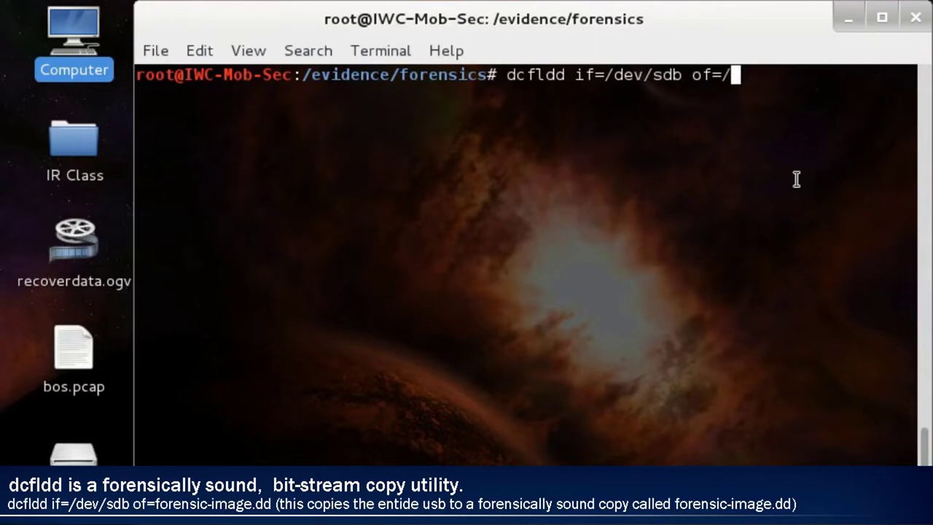
{"action": "type", "text": "forensic"}
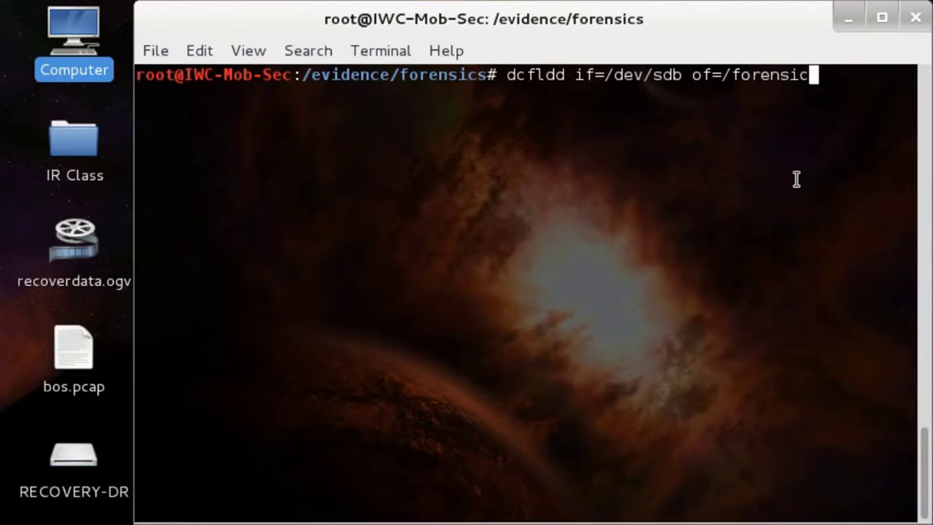
{"action": "type", "text": "-image.dd"}
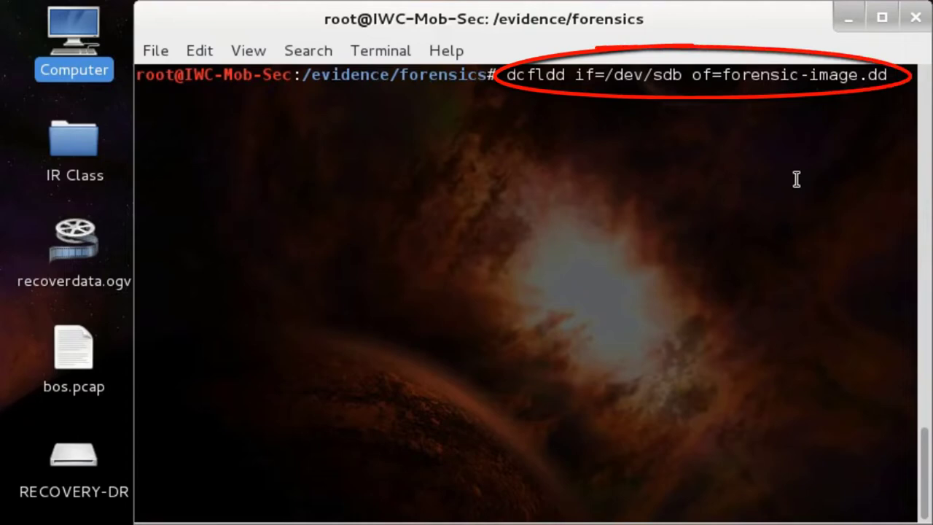
{"action": "key", "text": "Return"}
{"action": "type", "text": "ls"}
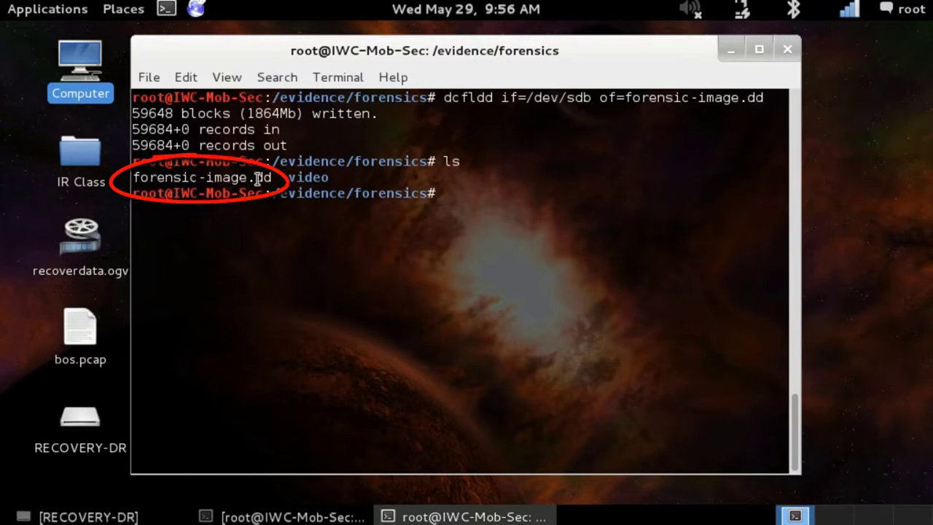
Step: Compute the MD5 hash of forensic-image.dd with md5sum
{"action": "type", "text": "md"}
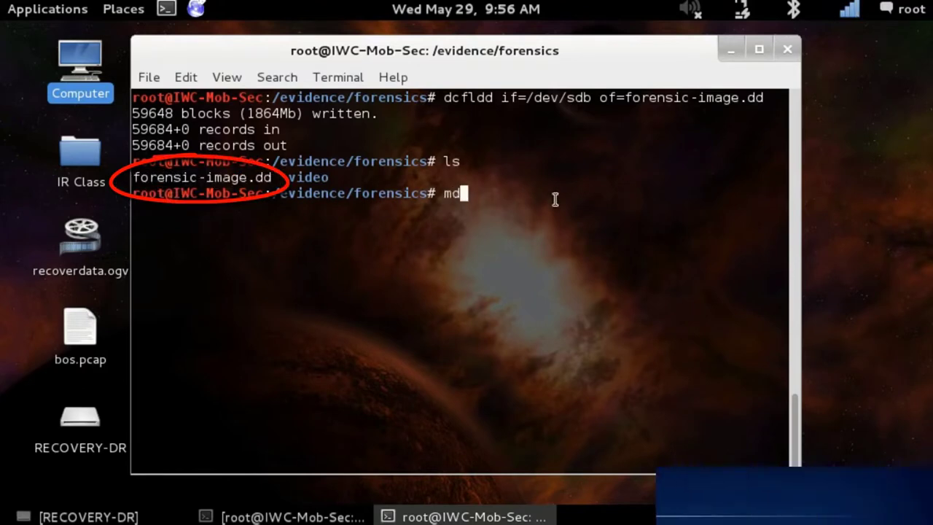
{"action": "type", "text": "5sum forensic-image.dd"}
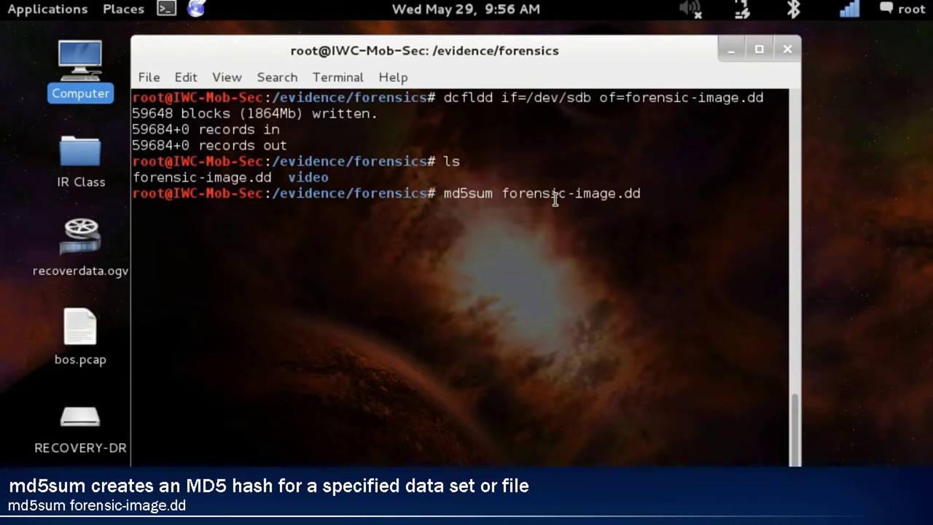
{"action": "key", "text": "Return"}
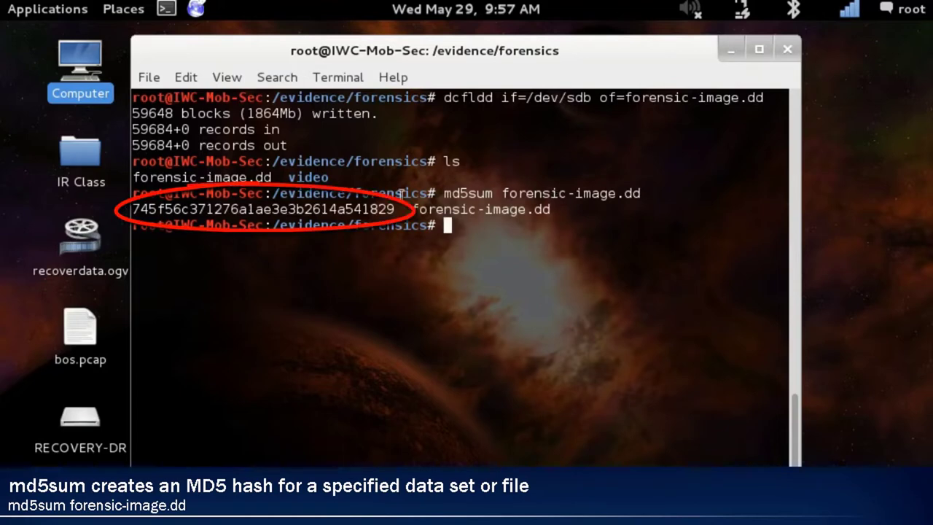
Step: Save the MD5 hash of forensic-image.dd into the file fi-dd.md5
{"action": "type", "text": "md5sum forensic-image.dd >"}
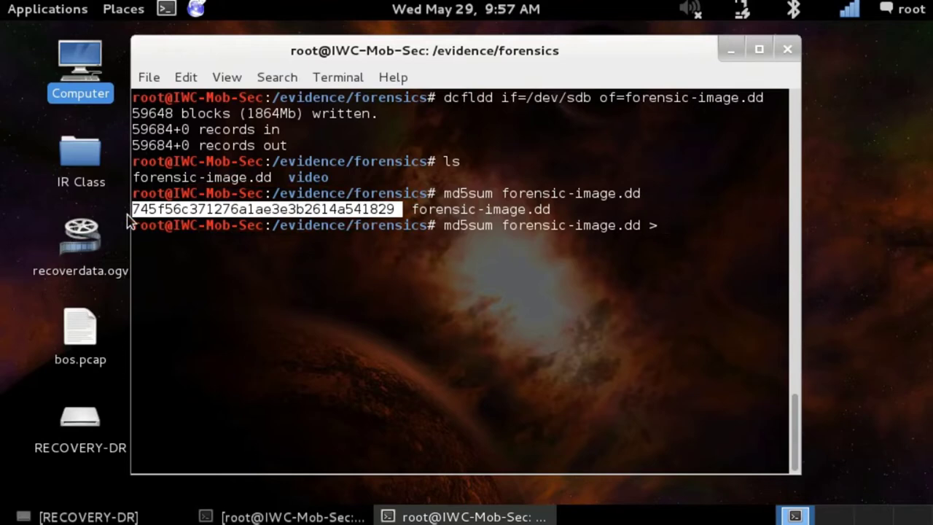
{"action": "type", "text": "fi-dd"}
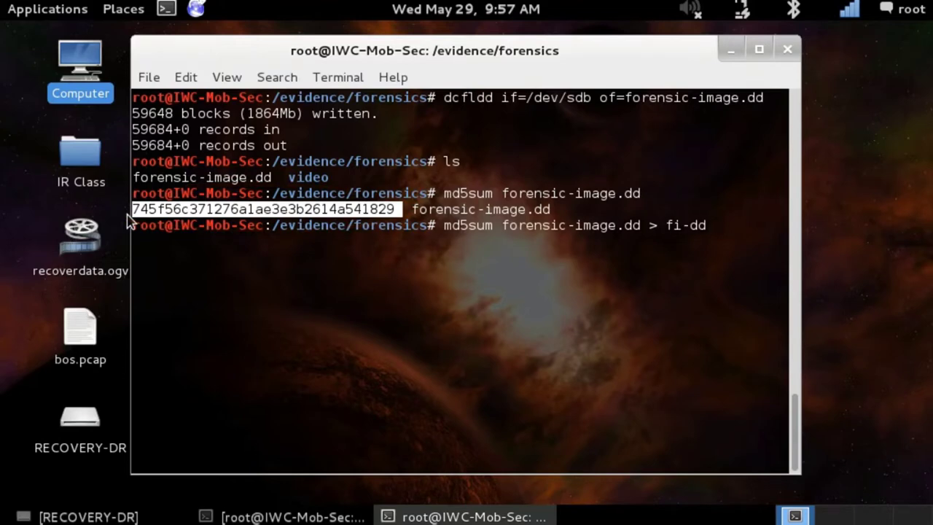
{"action": "type", "text": ".md5"}
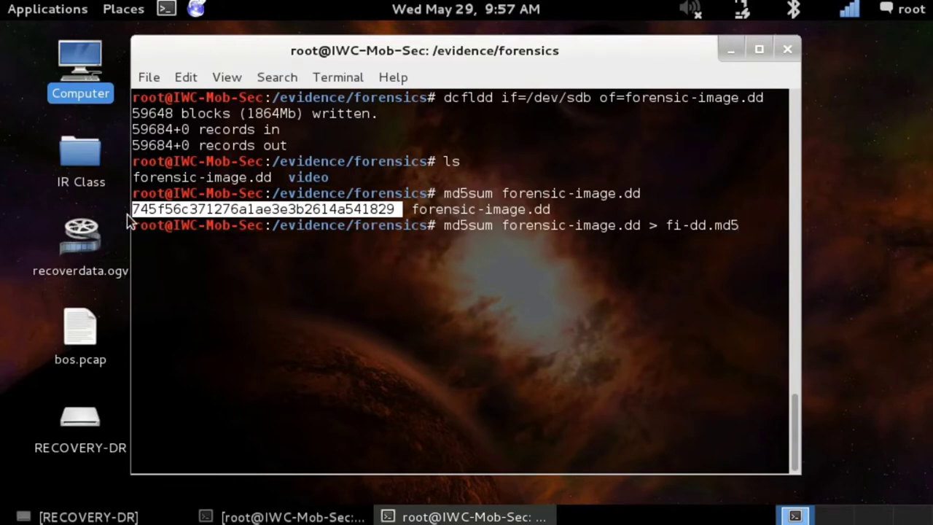
{"action": "key", "text": "Return"}
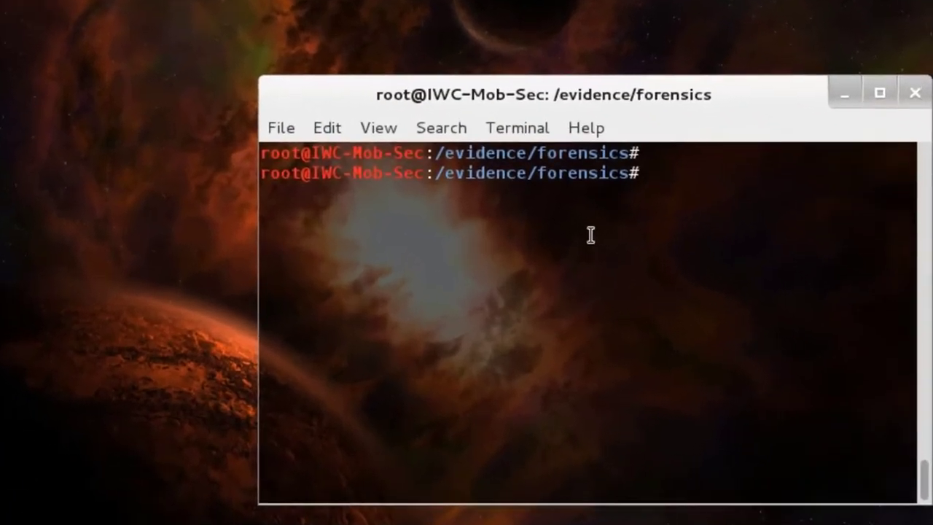
Step: Image the /dev/sdb1 volume to test.dd with dcfldd, then begin a mkdir command
{"action": "type", "text": "dcfldd if=/dev/sdb1 of=test.dd"}
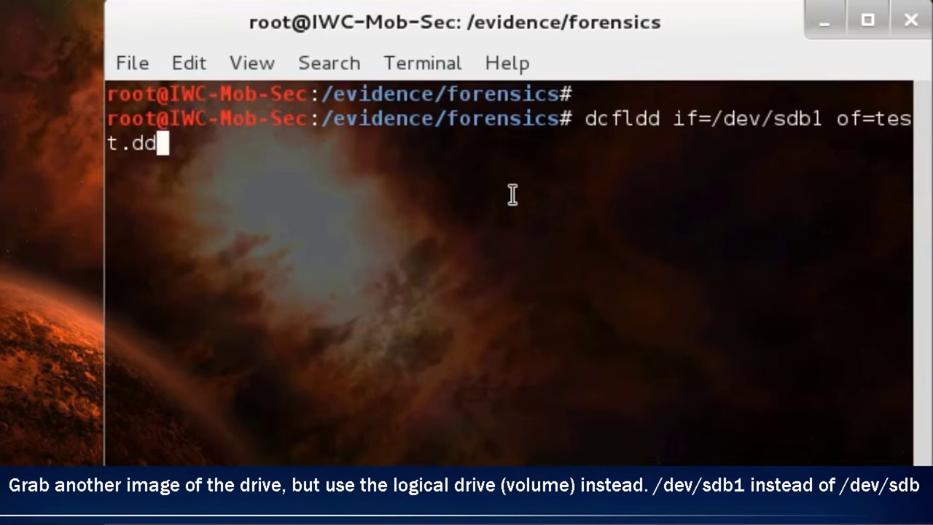
{"action": "key", "text": "Return"}
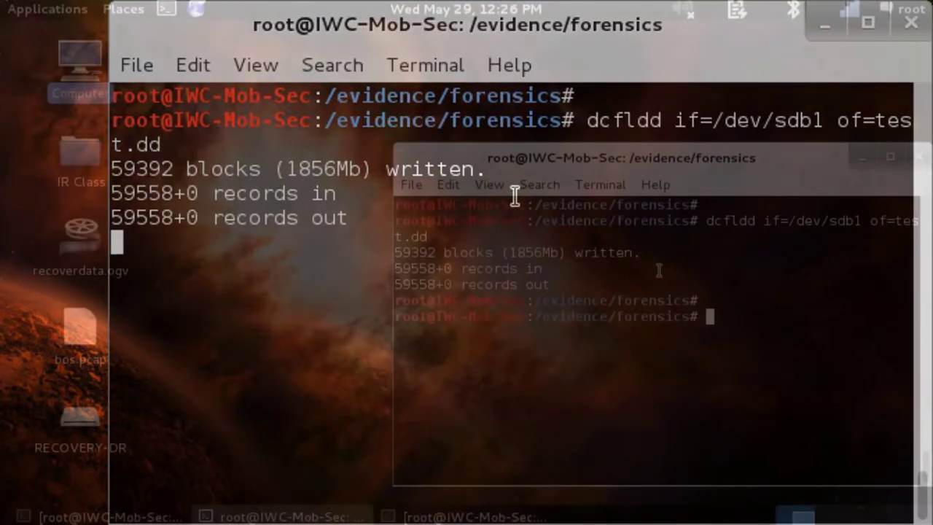
{"action": "type", "text": "mkdir"}
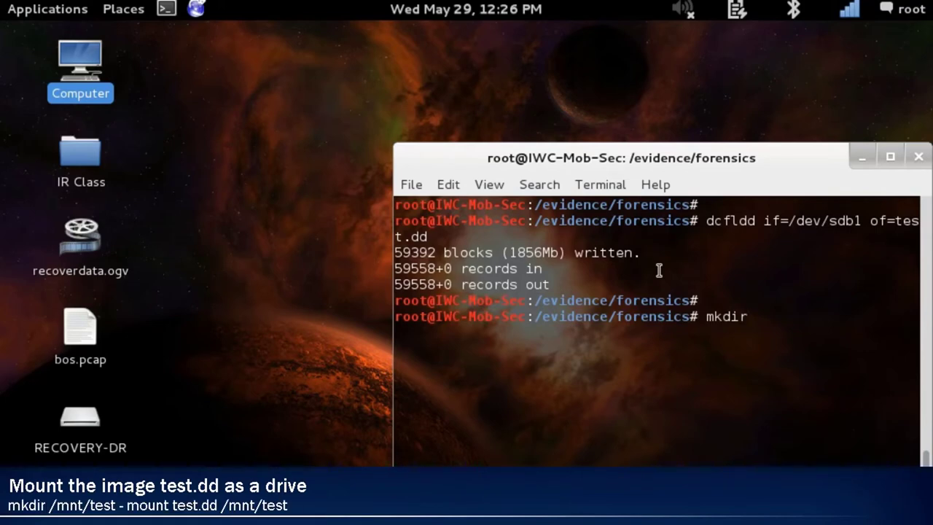
Step: Create /mnt/test and mount the test.dd image there
{"action": "type", "text": "/mnt/test"}
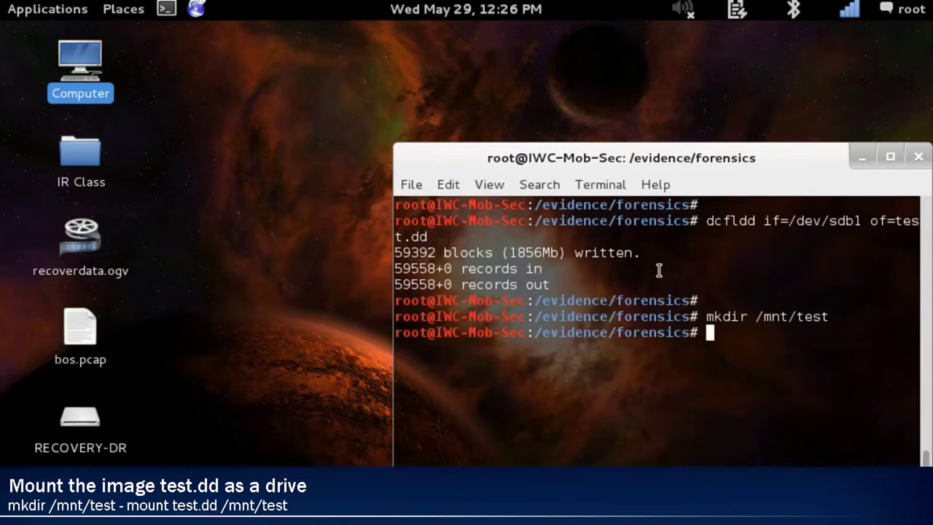
{"action": "type", "text": "mount"}
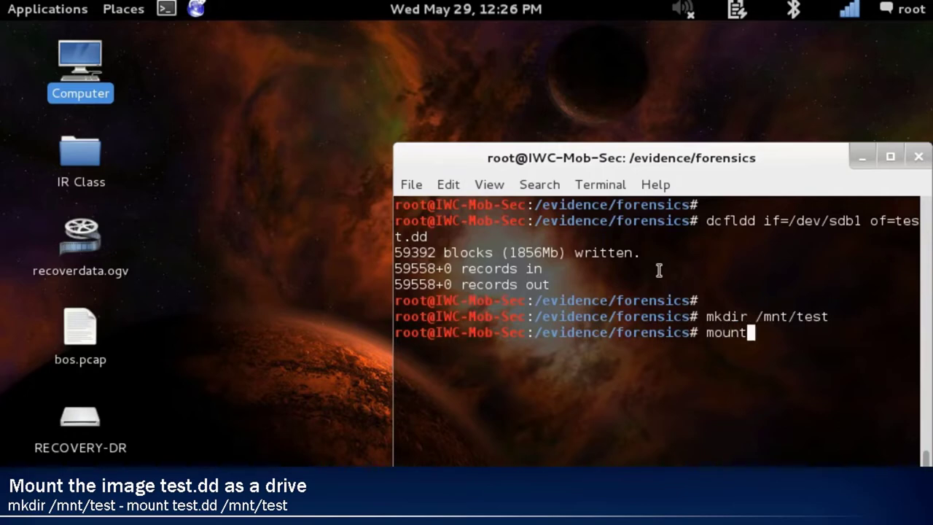
{"action": "type", "text": "test."}
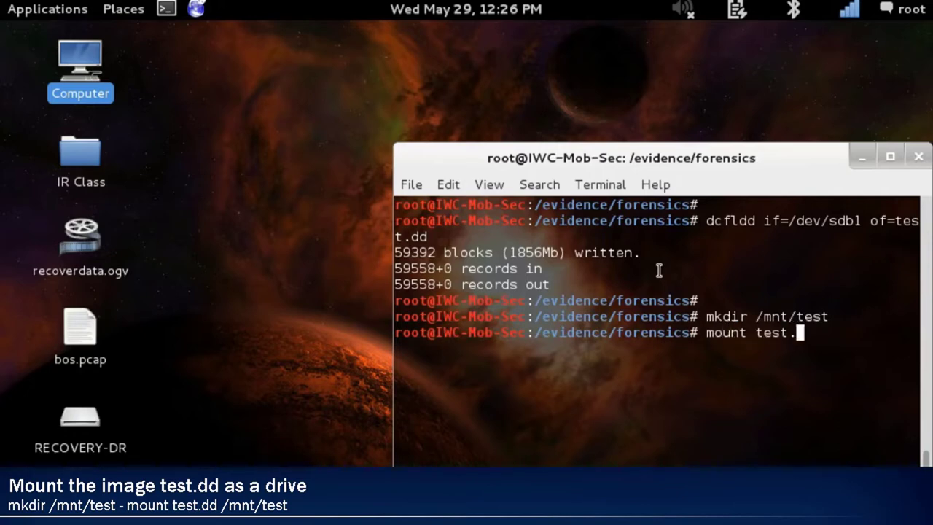
{"action": "type", "text": "dd /mnt/"}
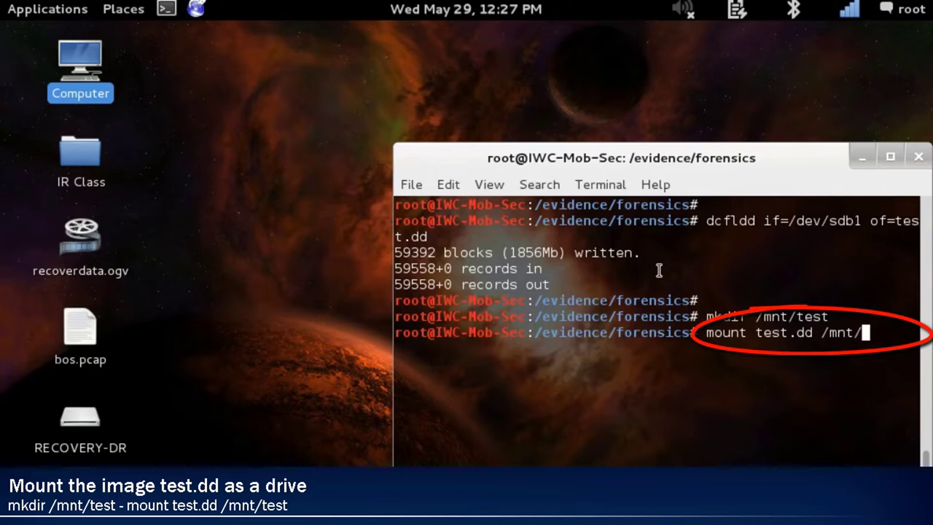
{"action": "key", "text": "Return"}
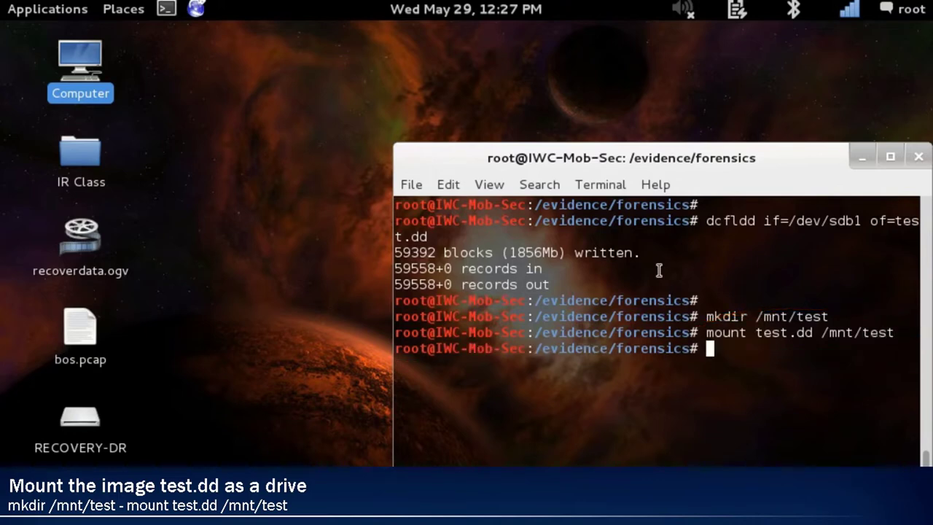
{"action": "type", "text": "cd"}
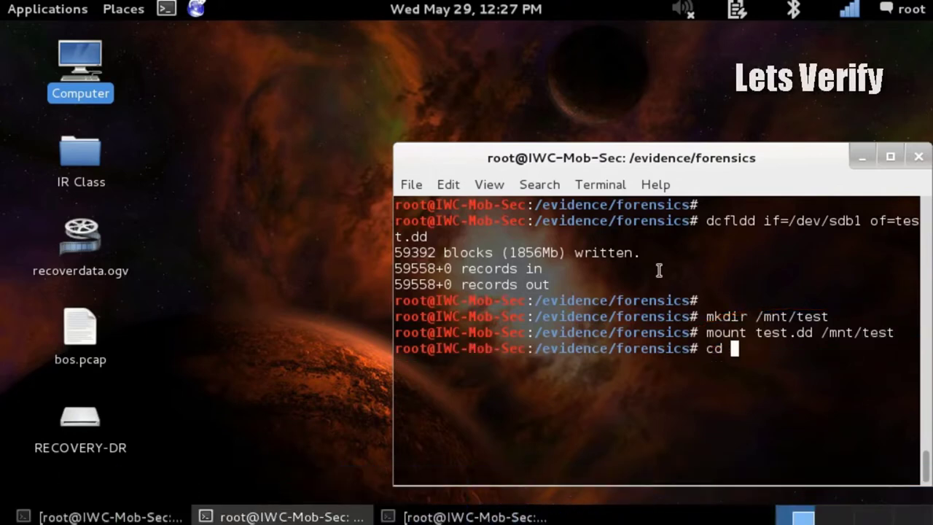
{"action": "type", "text": "/m"}
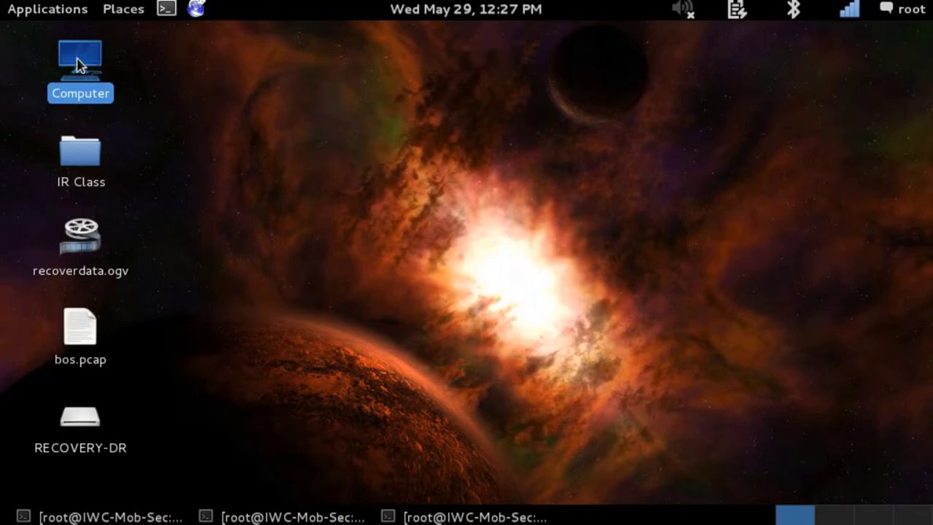
Step: Navigate from Computer through the file system root into /mnt/test
{"action": "double_click", "coordinate": [80, 57]}
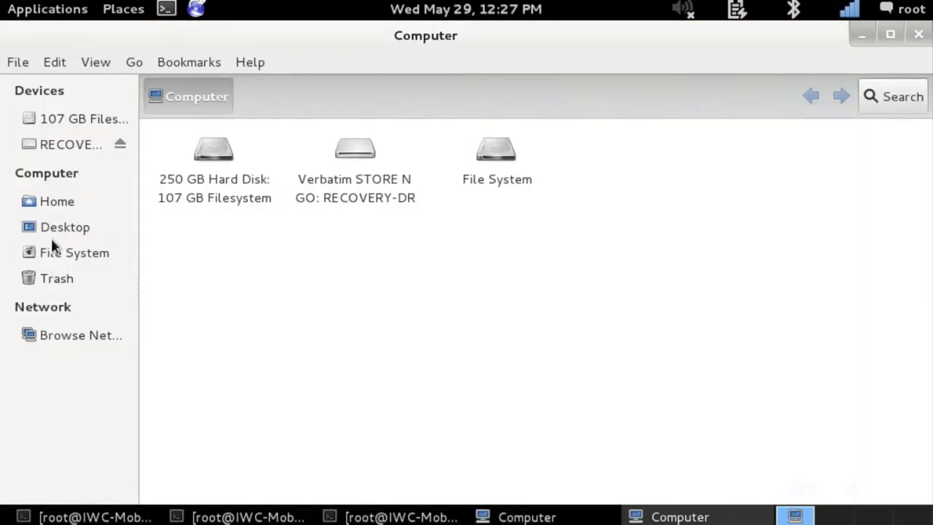
{"action": "left_click", "coordinate": [75, 252]}
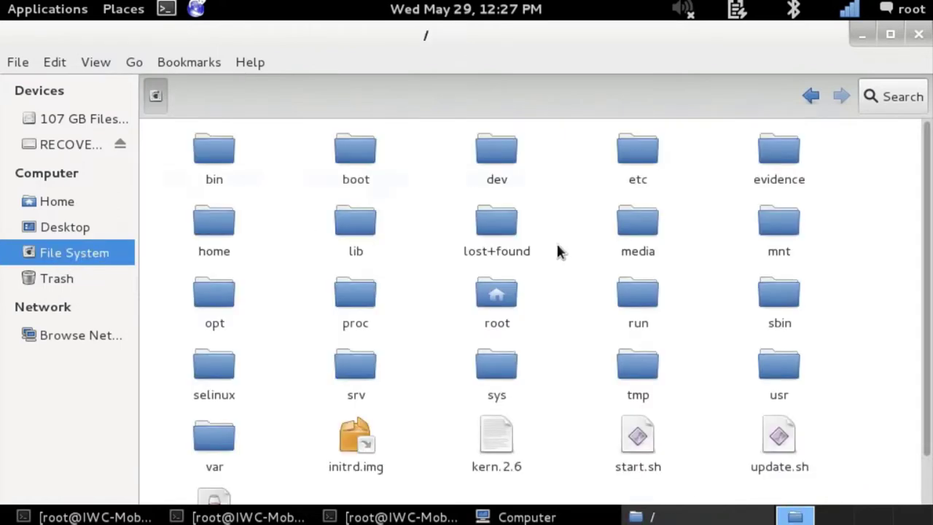
{"action": "double_click", "coordinate": [778, 219]}
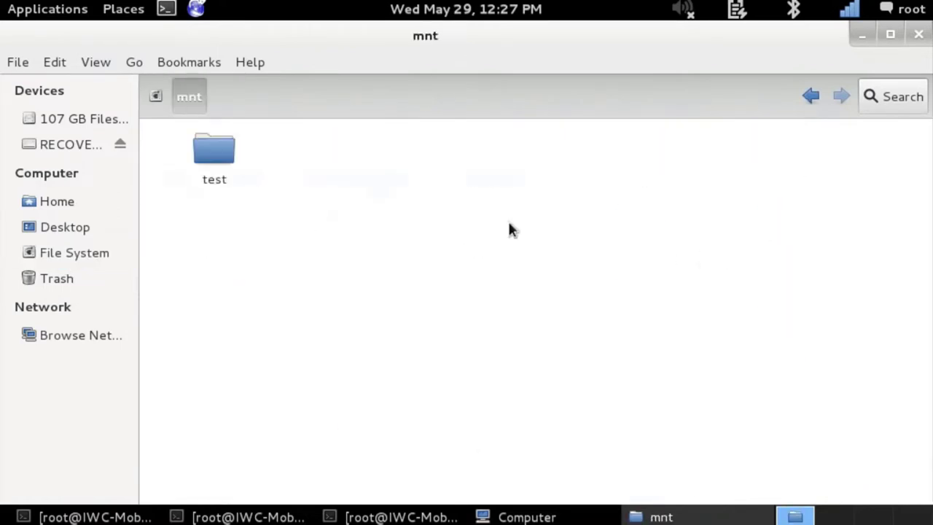
{"action": "double_click", "coordinate": [214, 153]}
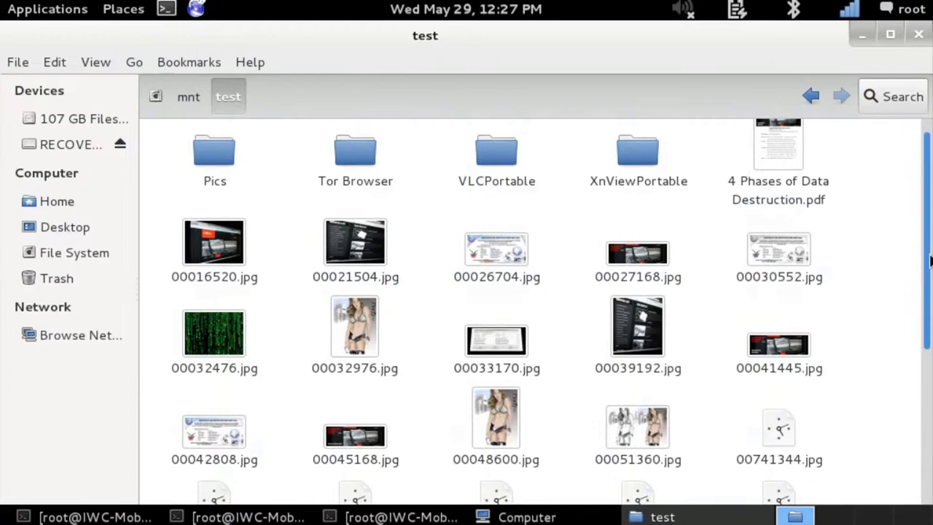
Step: Scroll through the mounted folder's contents: folders, JPG pictures and PDFs
{"action": "scroll", "scroll_direction": "down", "scroll_amount": 3}
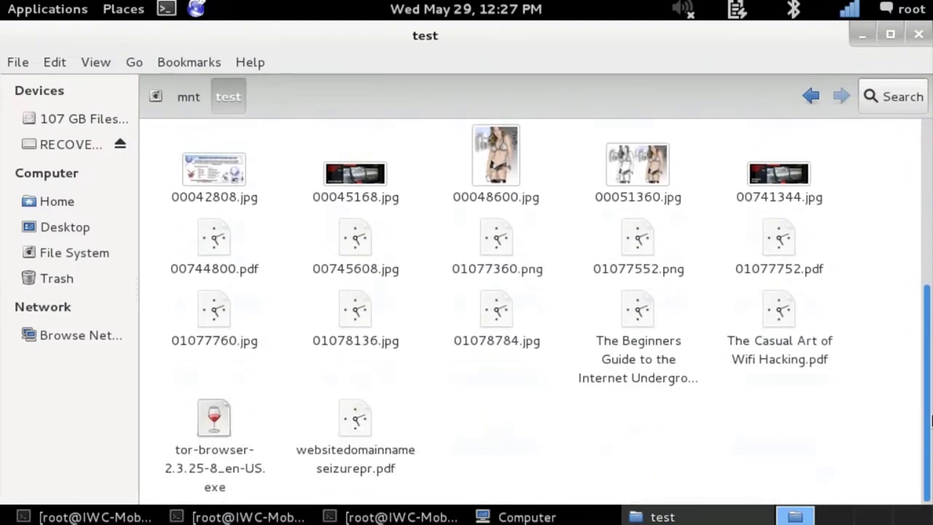
{"action": "scroll", "scroll_direction": "up", "scroll_amount": 3}
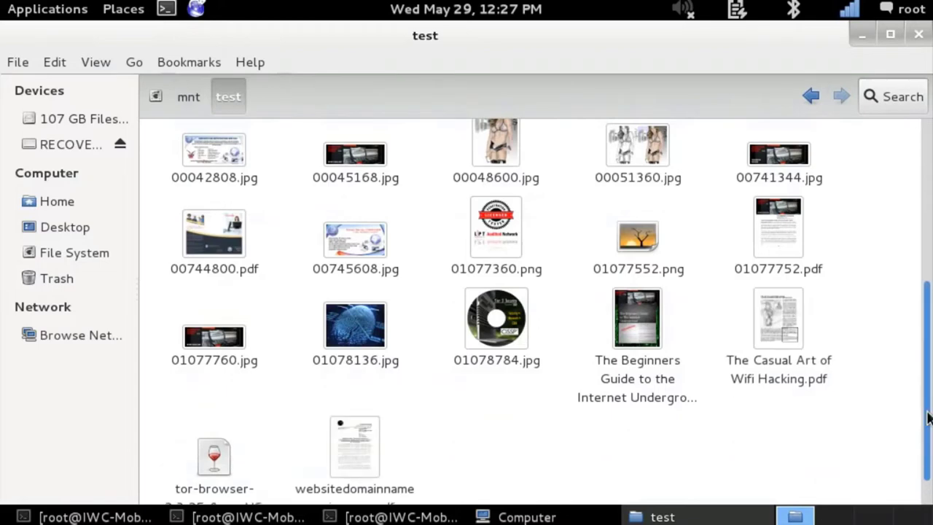
{"action": "scroll", "scroll_direction": "up", "scroll_amount": 3}
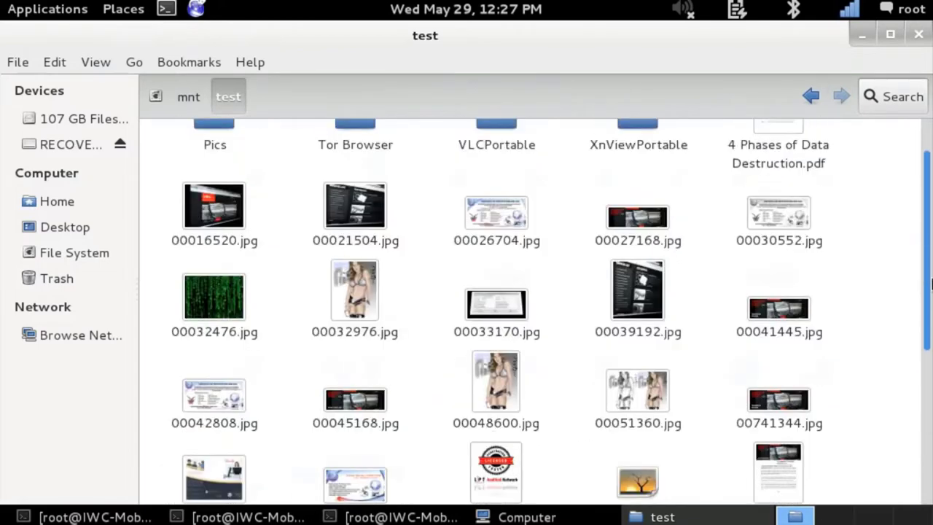
{"action": "scroll", "scroll_direction": "up", "scroll_amount": 3}
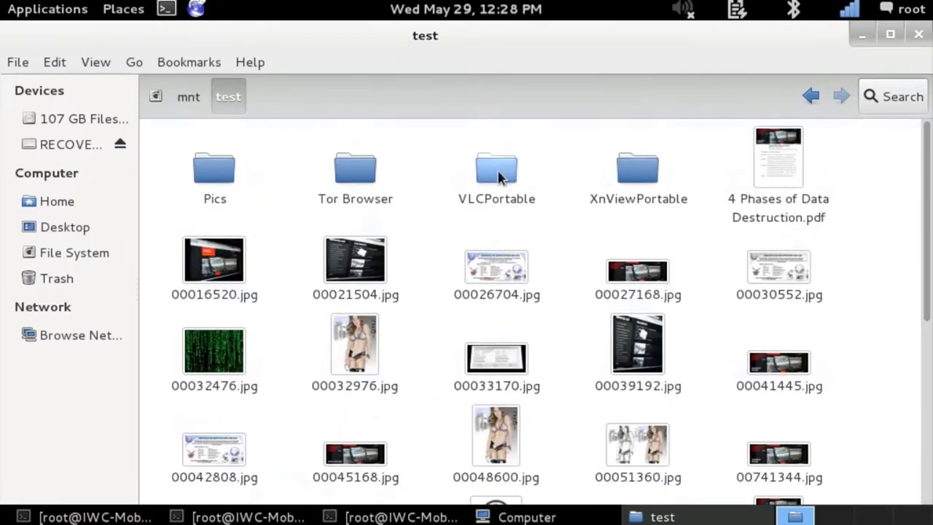
Step: Launch VLCPortable.exe from the VLCPortable folder
{"action": "double_click", "coordinate": [496, 168]}
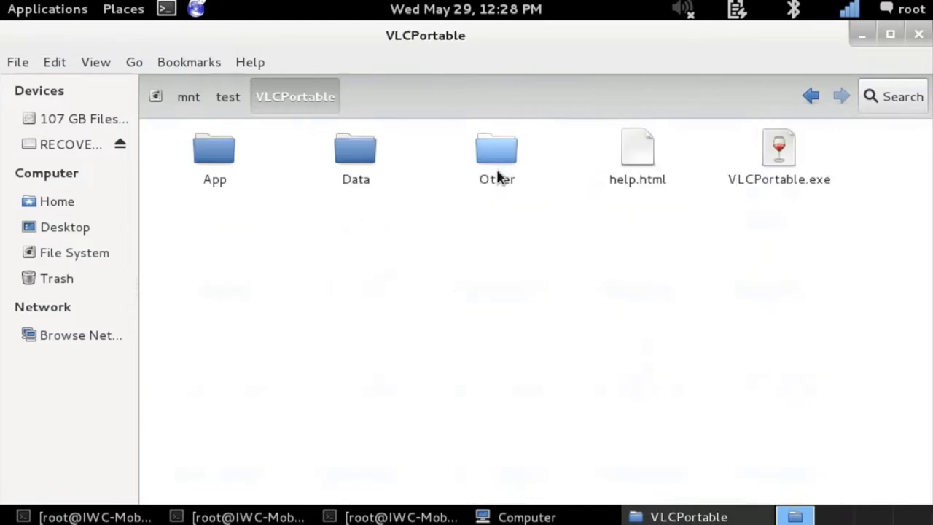
{"action": "left_click", "coordinate": [778, 148]}
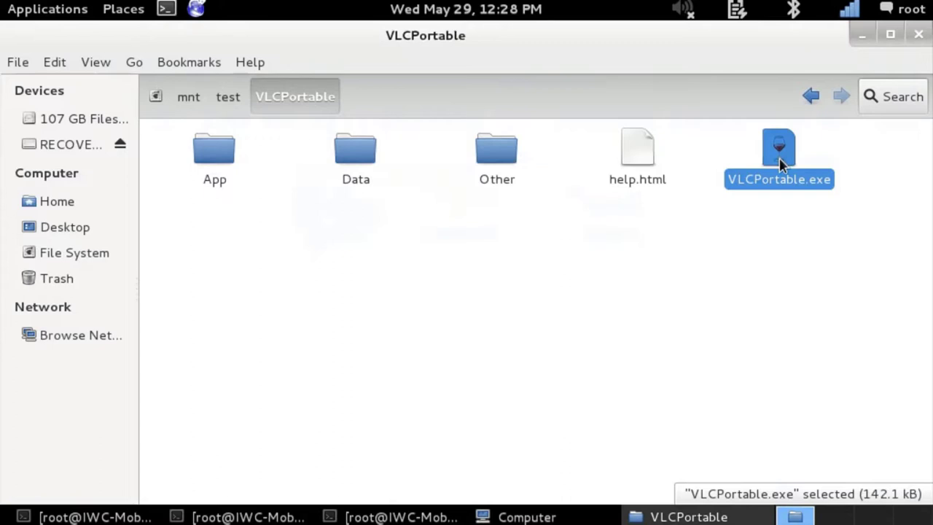
{"action": "double_click", "coordinate": [778, 153]}
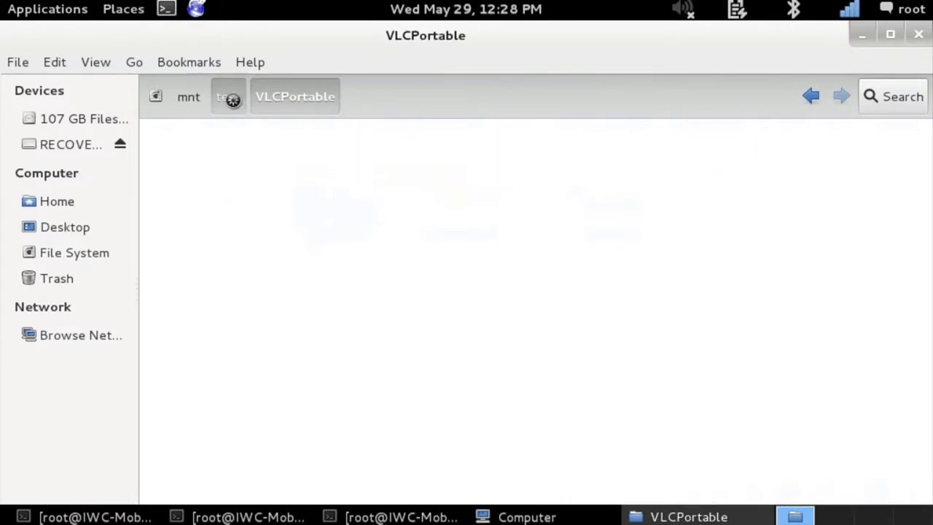
{"action": "mouse_move", "coordinate": [790, 187]}
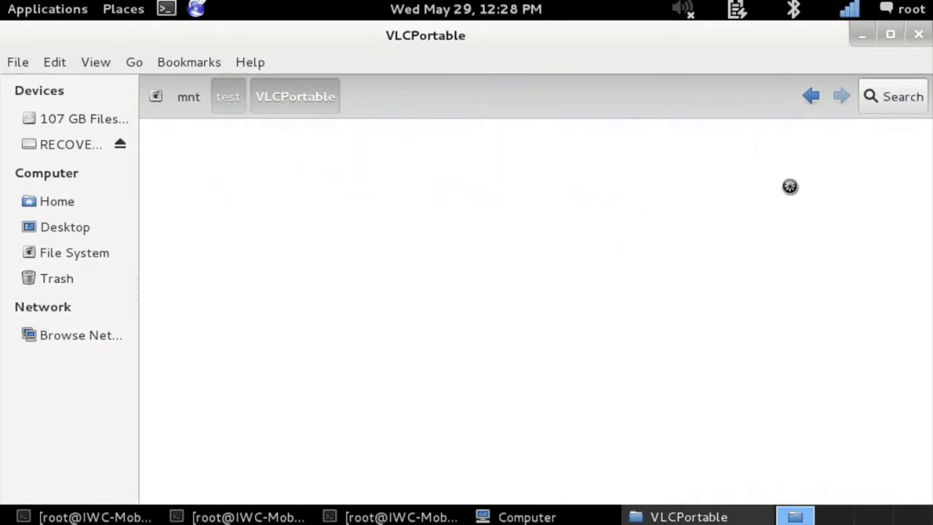
Step: Return to test and launch XnViewPortable.exe from the XnViewPortable folder
{"action": "left_click", "coordinate": [227, 96]}
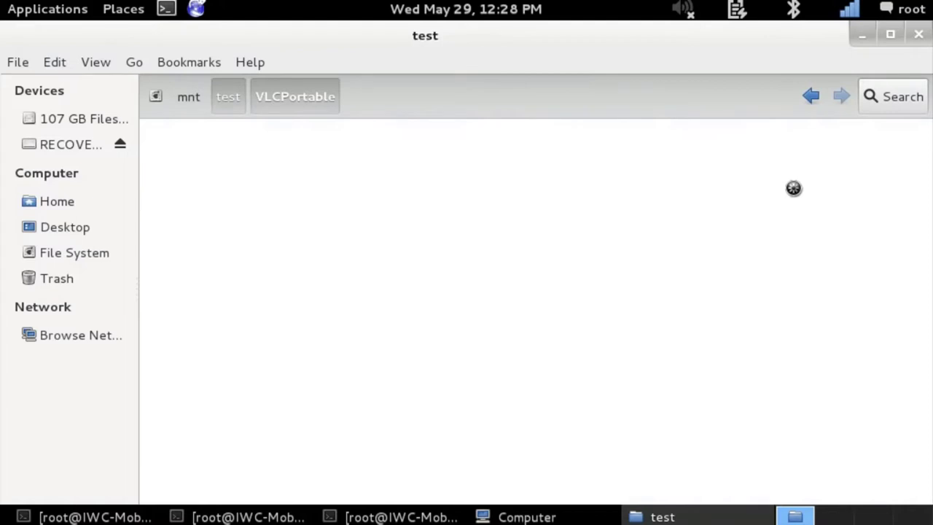
{"action": "double_click", "coordinate": [295, 96]}
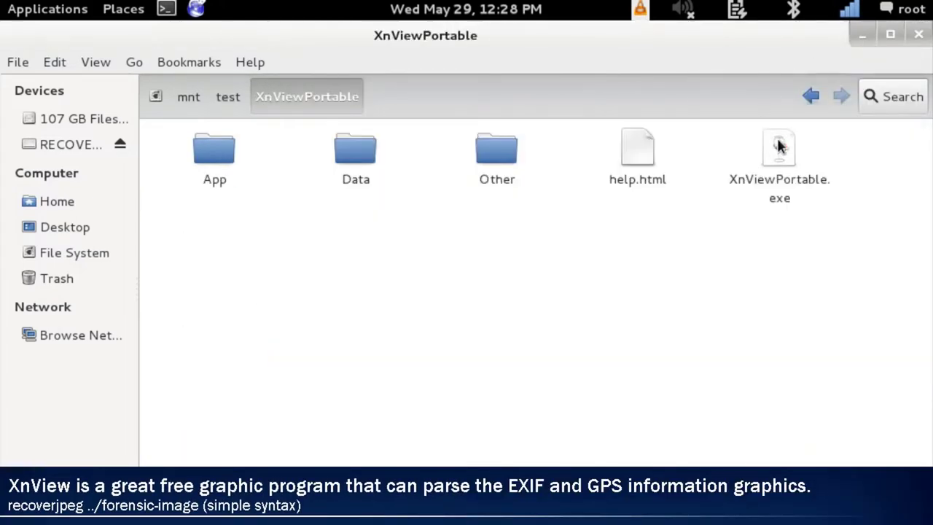
{"action": "double_click", "coordinate": [779, 145]}
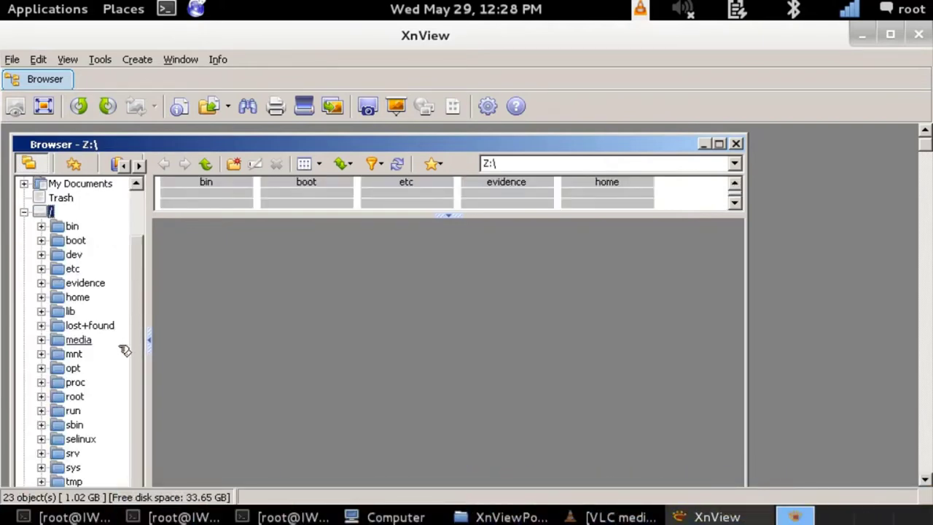
{"action": "mouse_move", "coordinate": [81, 357]}
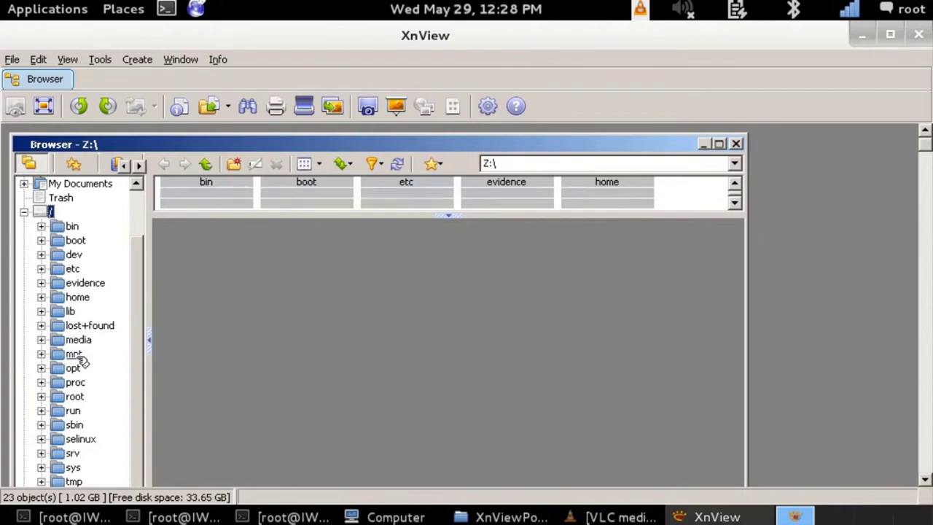
Step: Browse into mnt/test in XnView's folder tree and view the JPG thumbnails
{"action": "left_click", "coordinate": [73, 354]}
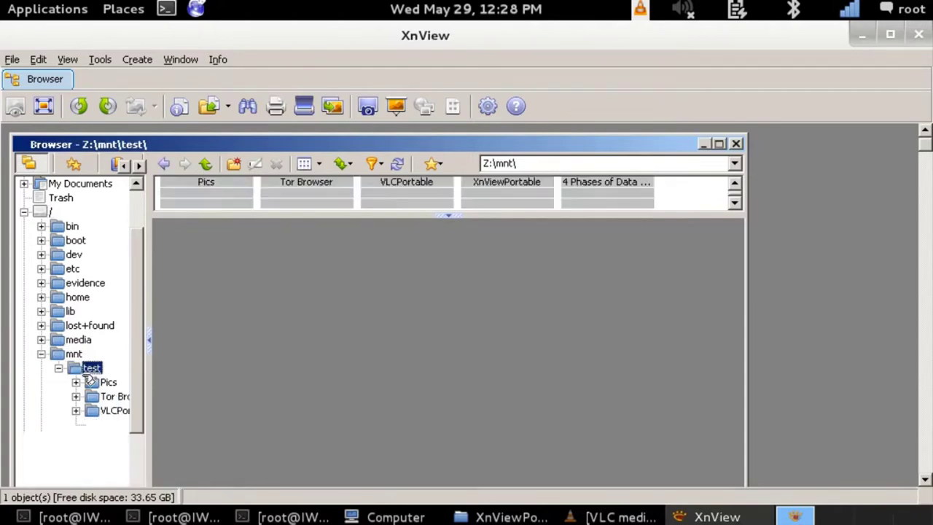
{"action": "left_click", "coordinate": [717, 144]}
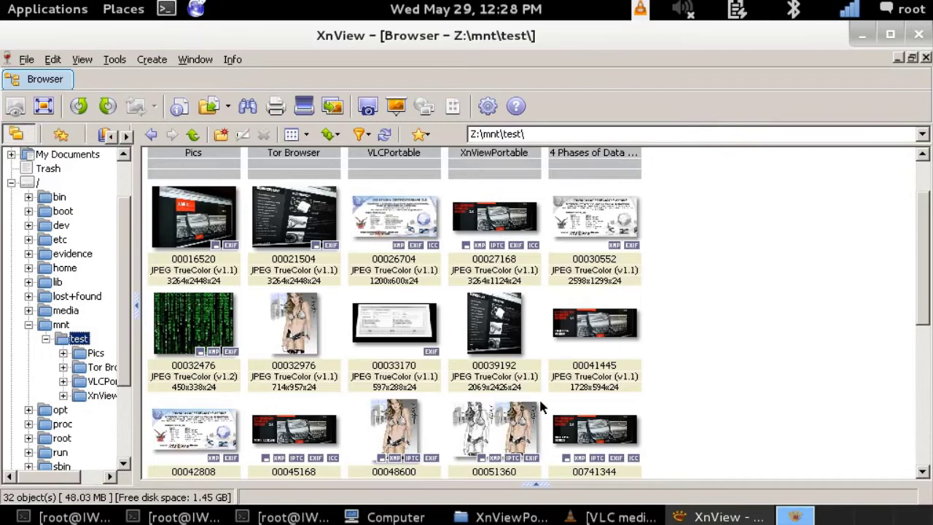
{"action": "scroll", "scroll_direction": "down", "scroll_amount": 3}
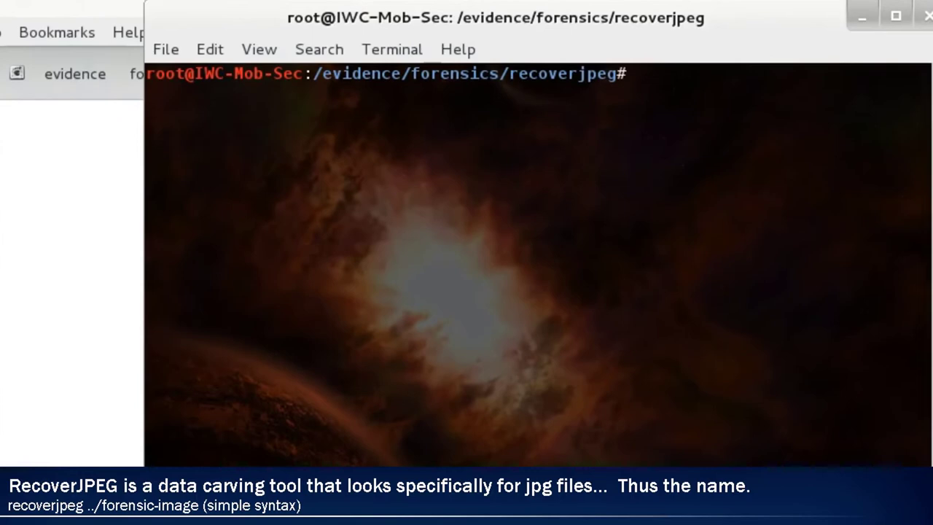
Step: Run recoverjpeg on ../forensic-image.dd, restoring 100 pictures
{"action": "type", "text": "recoverjpeg ../forensic-image.dd"}
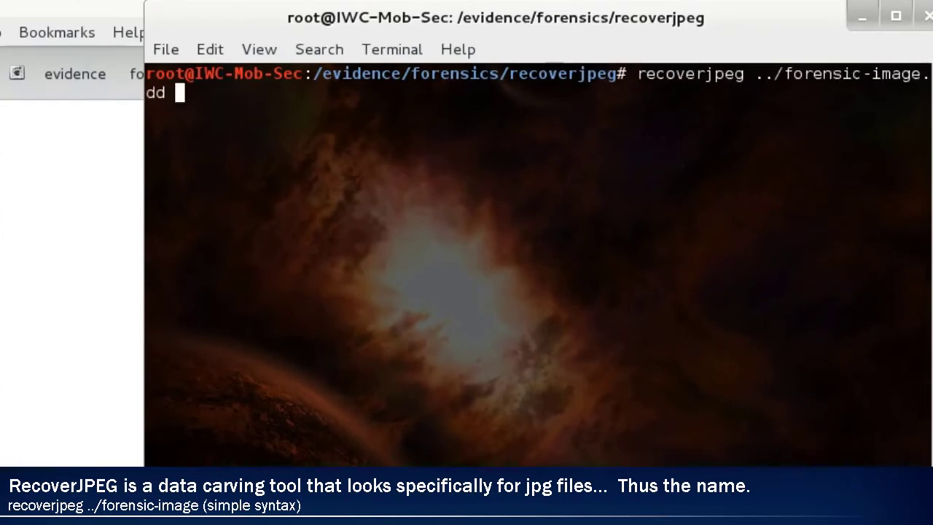
{"action": "key", "text": "Return"}
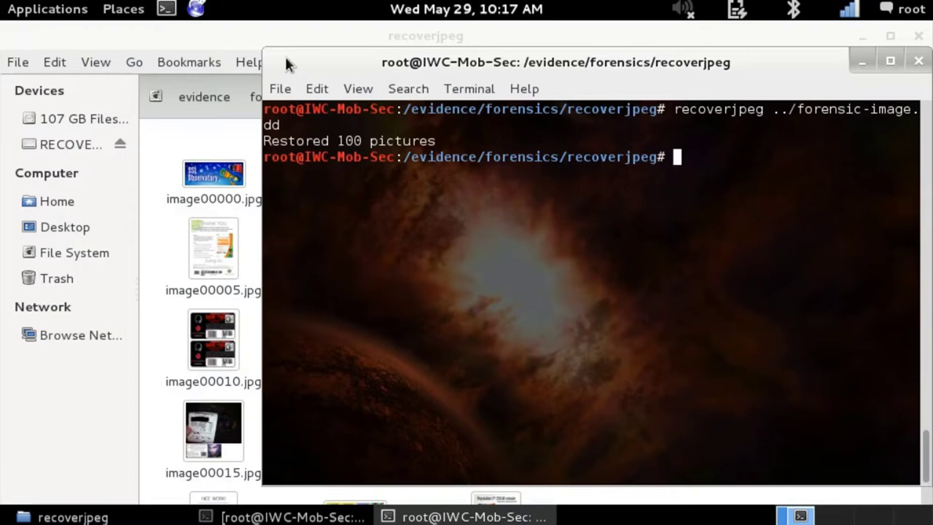
{"action": "mouse_move", "coordinate": [172, 159]}
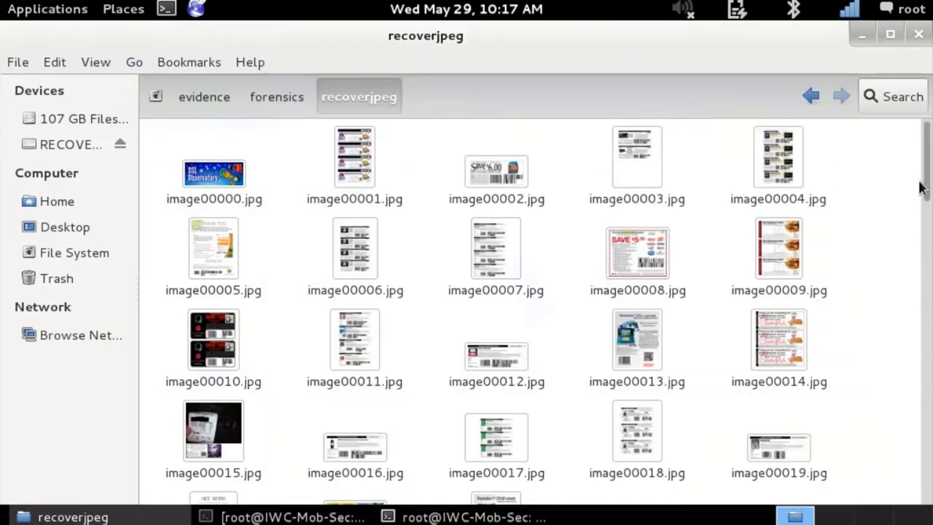
{"action": "scroll", "scroll_direction": "down", "scroll_amount": 3}
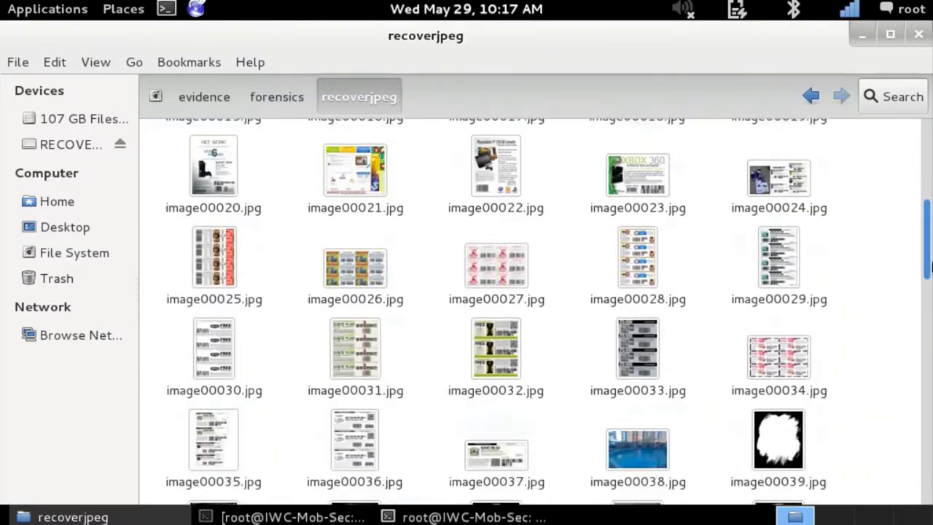
{"action": "scroll", "scroll_direction": "down", "scroll_amount": 3}
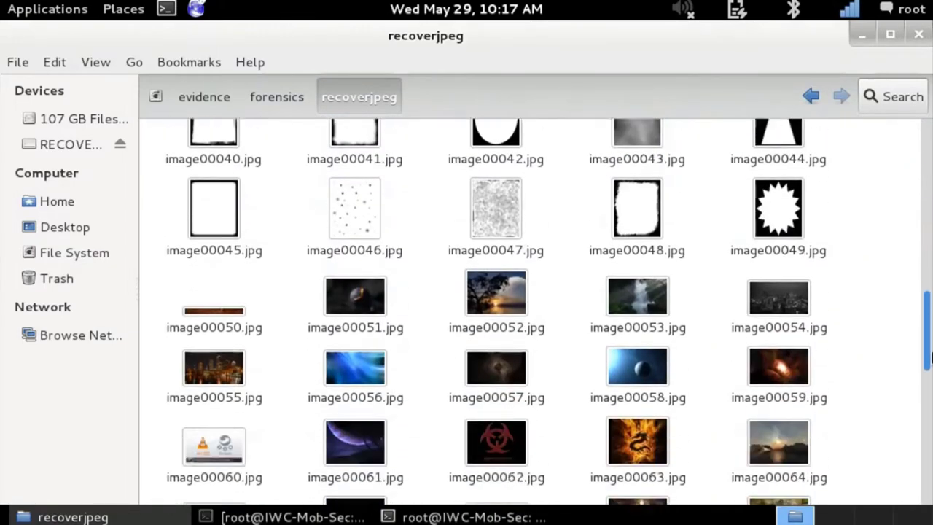
{"action": "scroll", "scroll_direction": "down", "scroll_amount": 3}
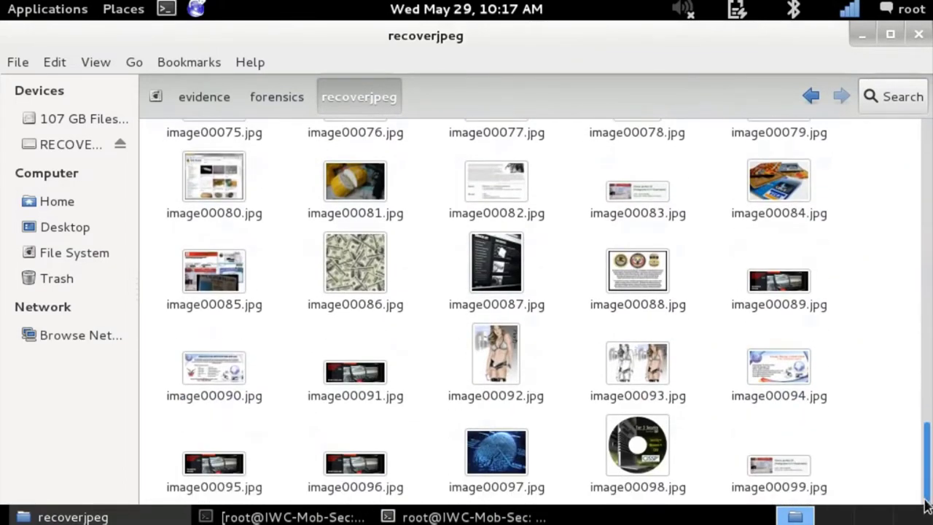
{"action": "scroll", "scroll_direction": "up", "scroll_amount": 3}
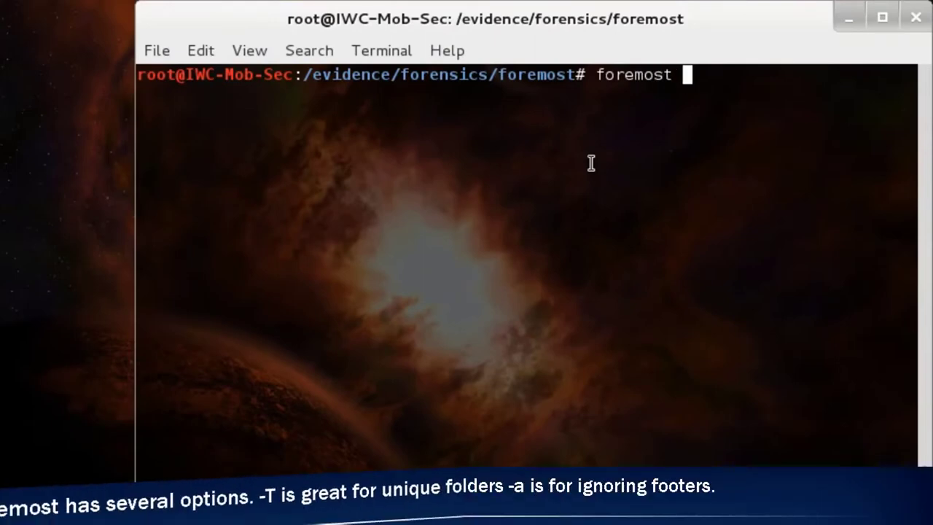
Step: Run foremost -a -T -i on ../forensic-image.dd and open the file browser on the results
{"action": "type", "text": "-a -T -i"}
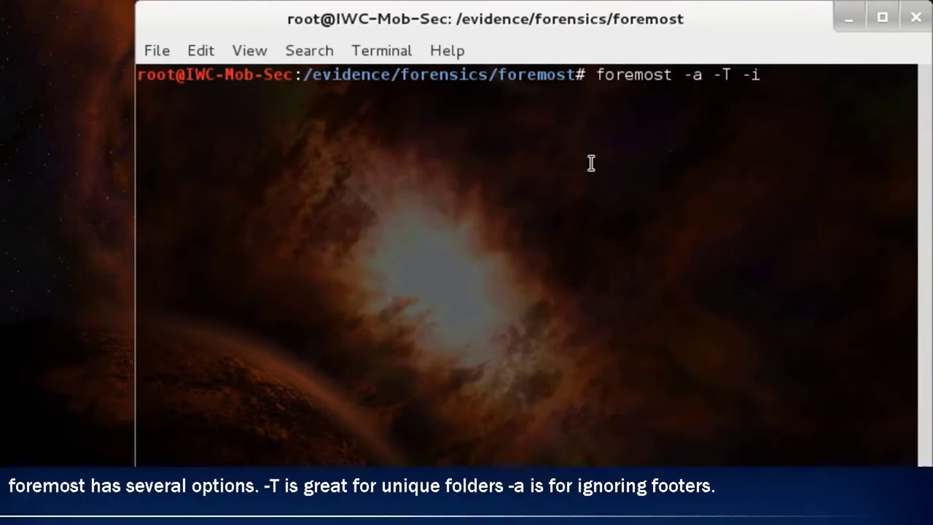
{"action": "type", "text": "../fore"}
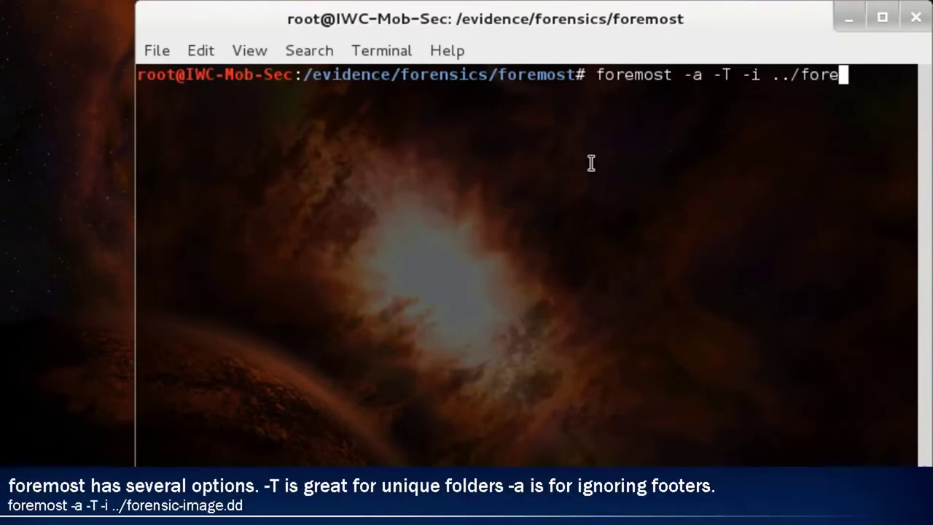
{"action": "type", "text": "nsic-image.dd"}
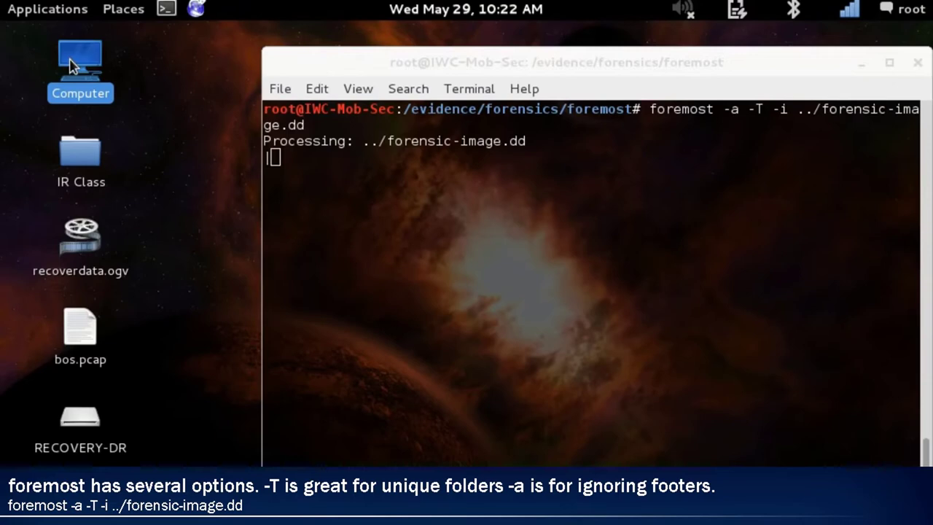
{"action": "double_click", "coordinate": [79, 65]}
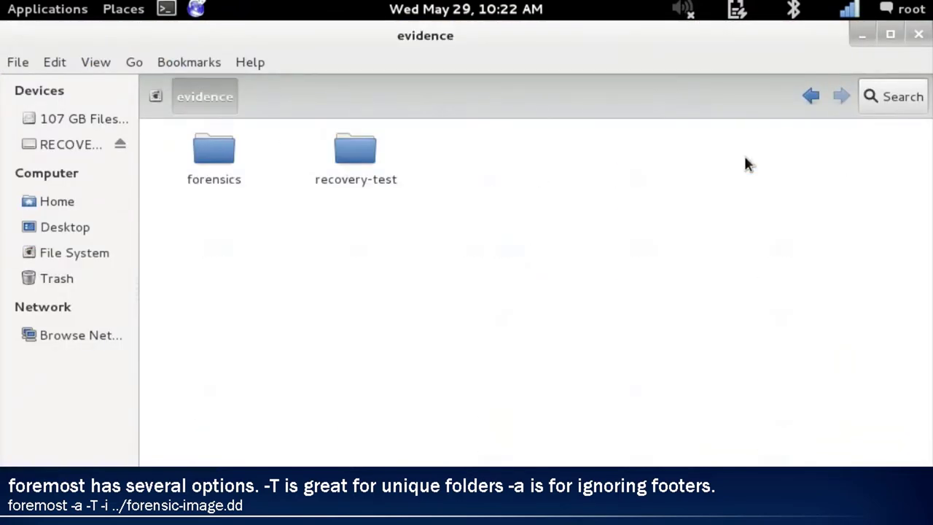
Step: Browse into forensics and foremost's output_Wed_May_29_10_22_18_2013 folder and view its audit.txt report
{"action": "double_click", "coordinate": [213, 149]}
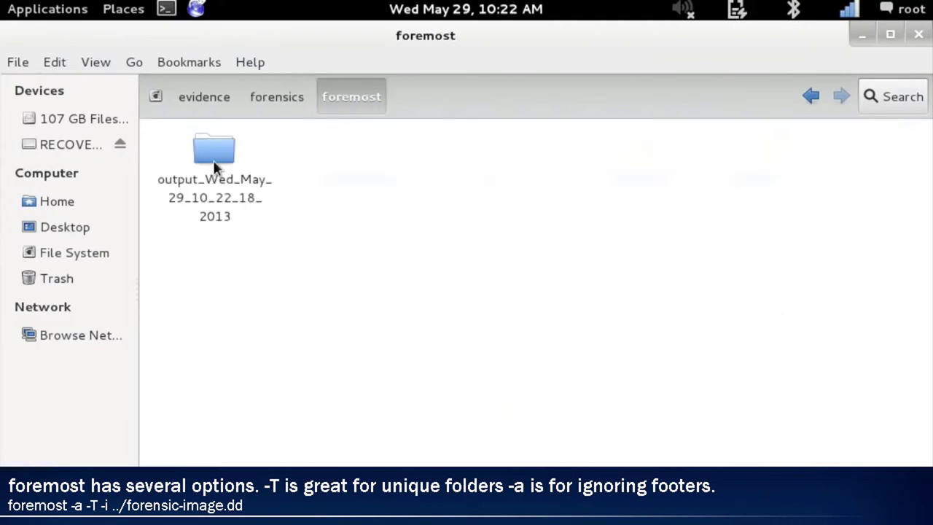
{"action": "double_click", "coordinate": [213, 149]}
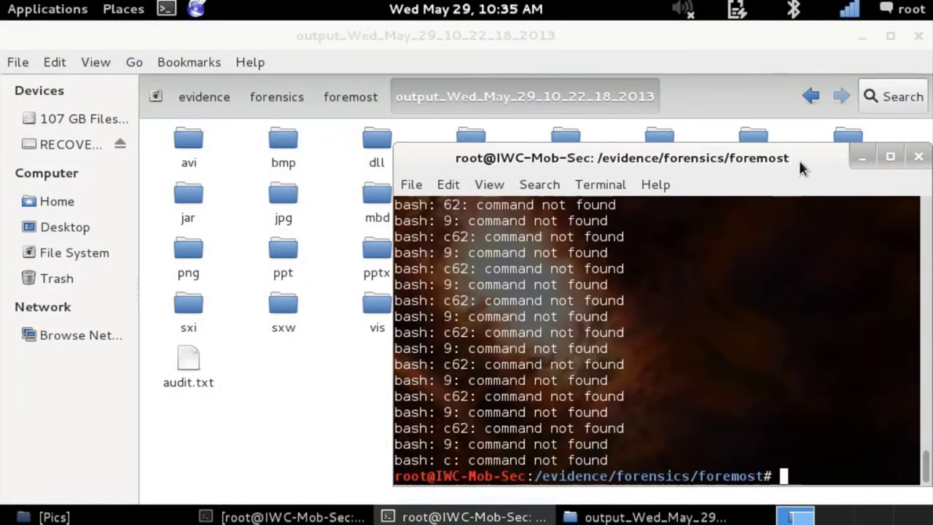
{"action": "scroll", "scroll_direction": "down", "scroll_amount": 3}
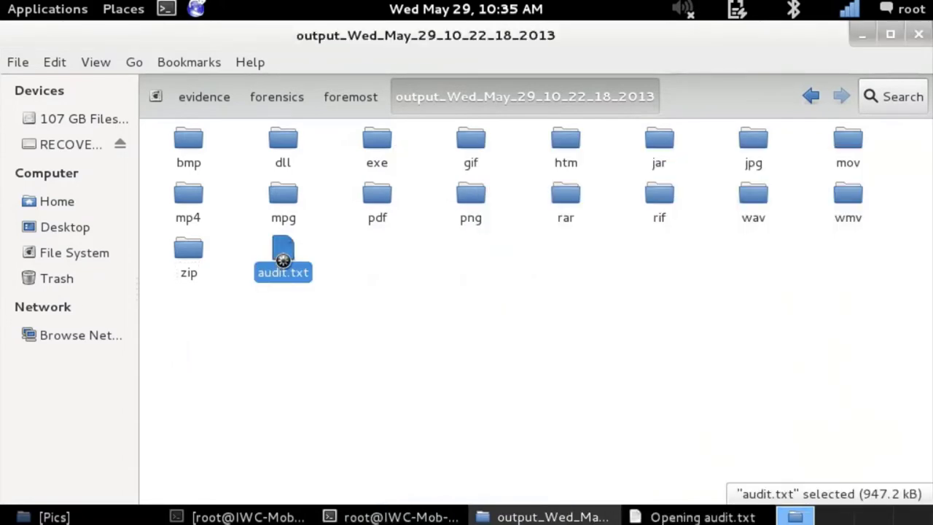
{"action": "double_click", "coordinate": [283, 260]}
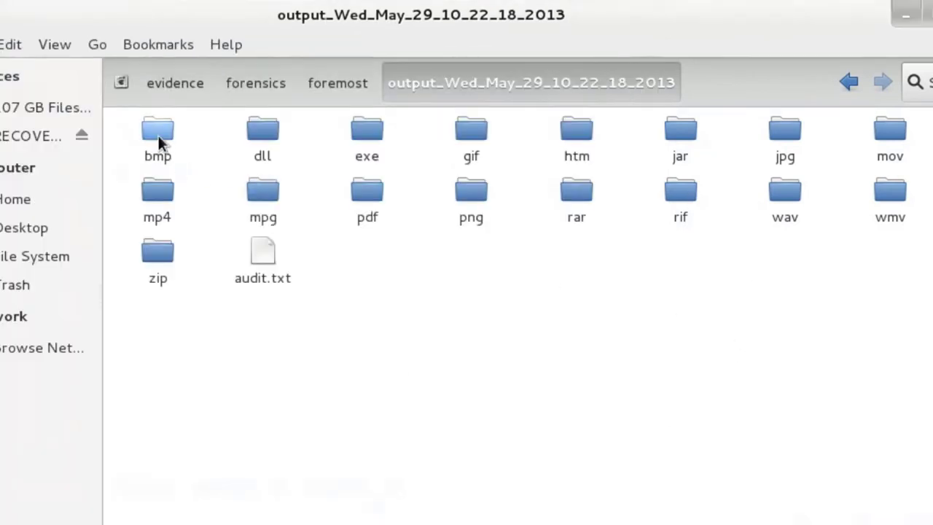
Step: Review the carved images in the bmp folder, then go back up to the output folder
{"action": "double_click", "coordinate": [158, 134]}
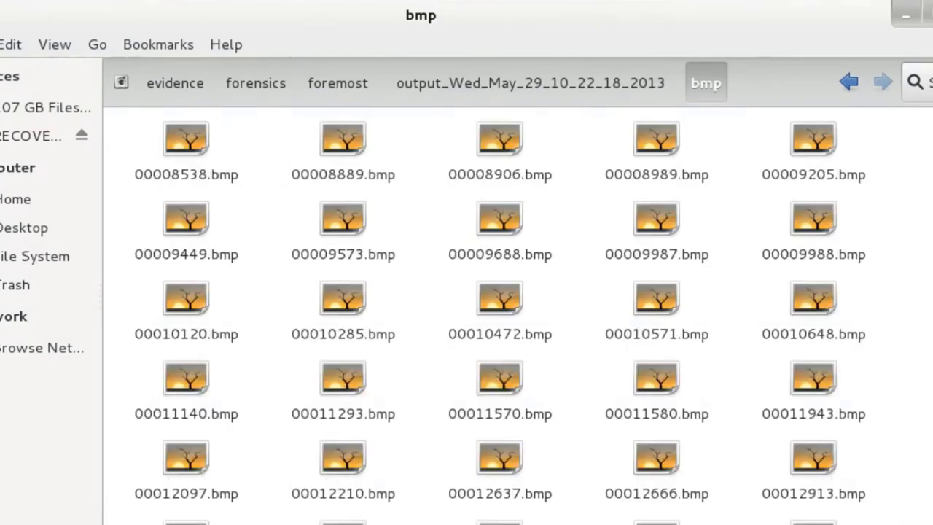
{"action": "scroll", "scroll_direction": "down", "scroll_amount": 3}
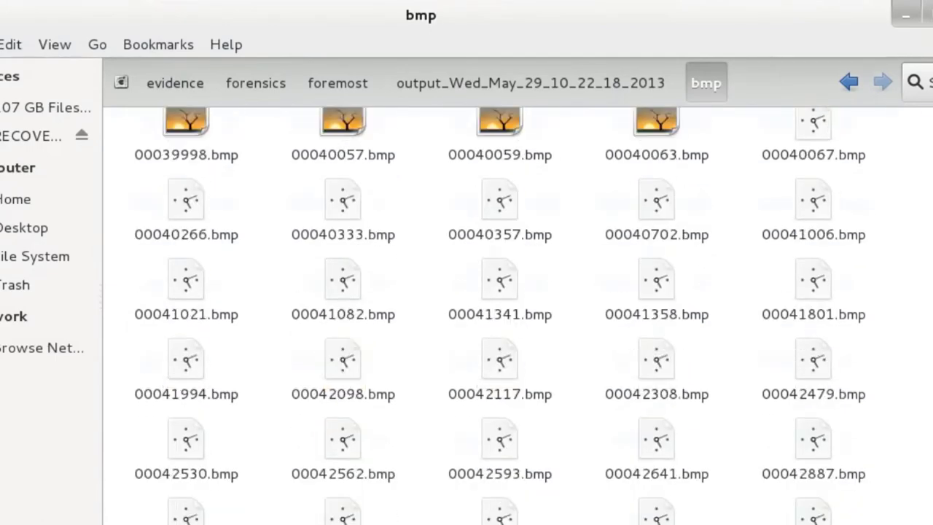
{"action": "scroll", "scroll_direction": "down", "scroll_amount": 3}
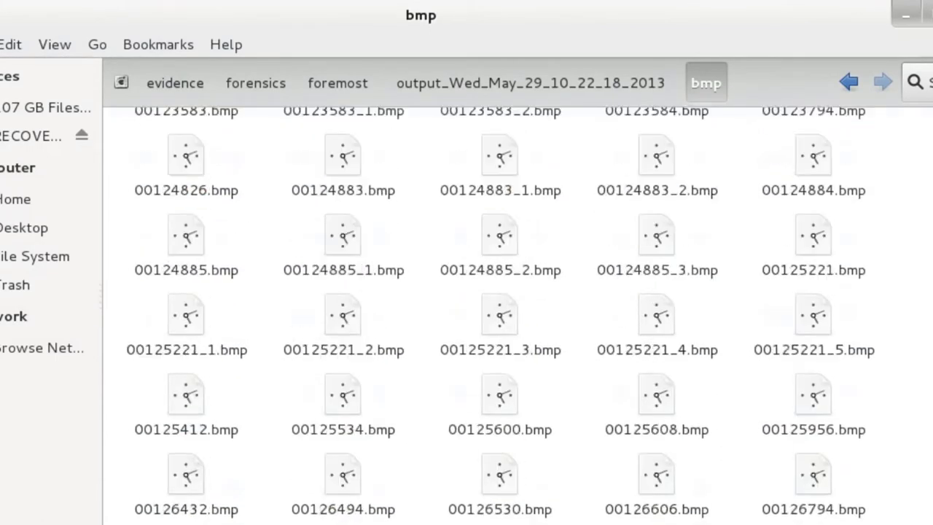
{"action": "scroll", "scroll_direction": "down", "scroll_amount": 3}
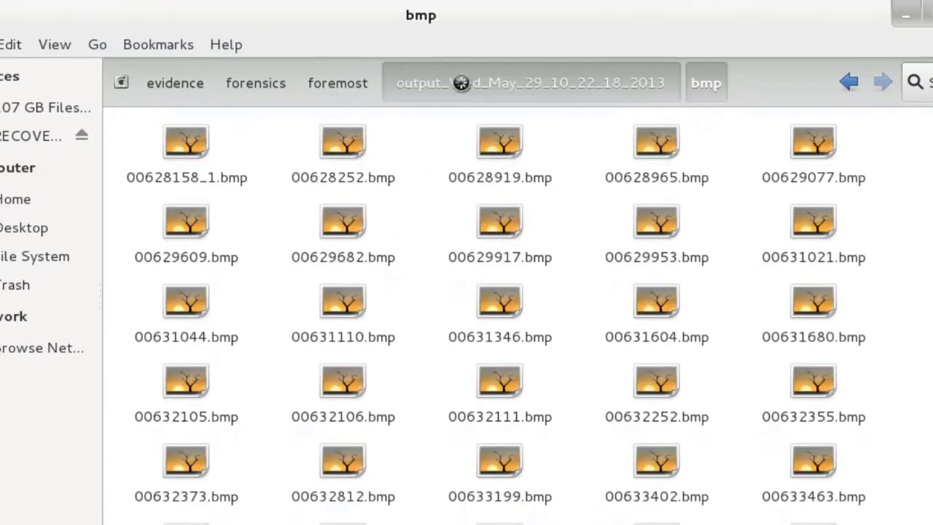
{"action": "left_click", "coordinate": [531, 81]}
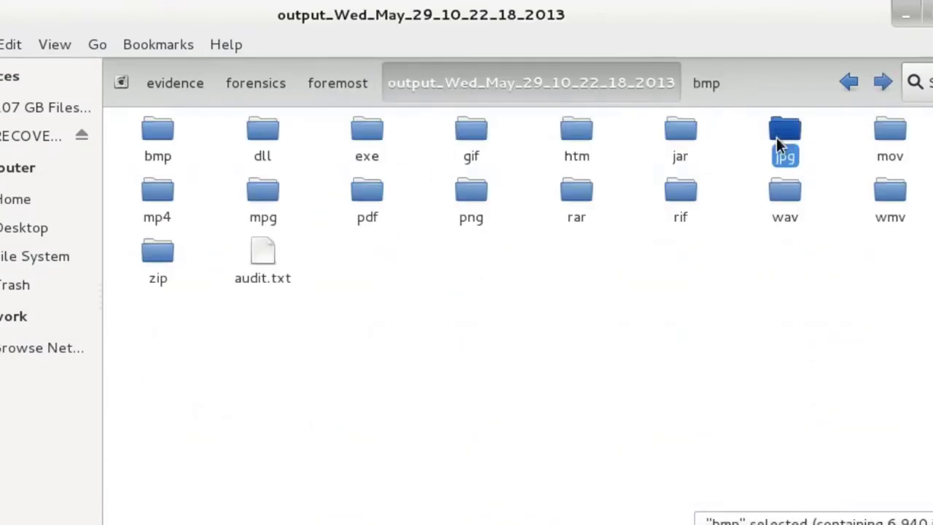
Step: Review the many recovered pictures in the jpg folder, then return to the foremost folder
{"action": "double_click", "coordinate": [784, 139]}
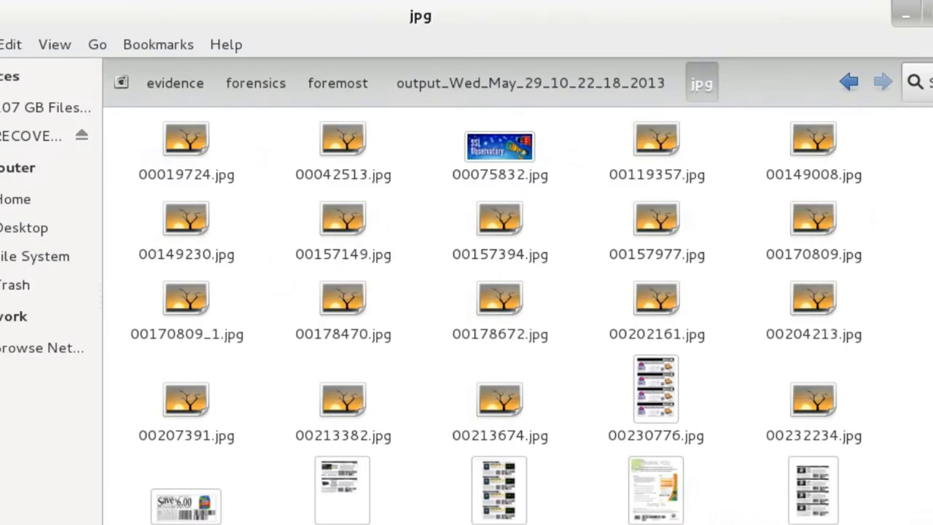
{"action": "scroll", "scroll_direction": "down", "scroll_amount": 3}
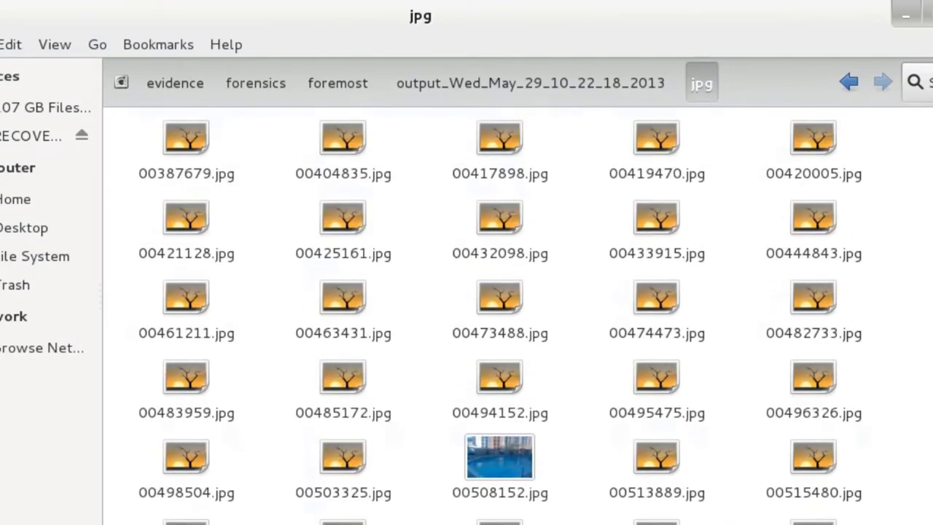
{"action": "scroll", "scroll_direction": "down", "scroll_amount": 3}
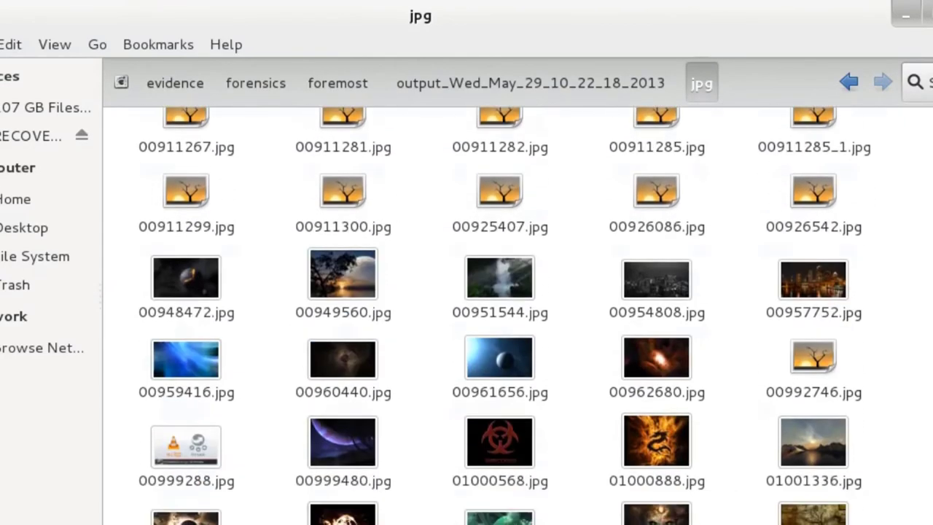
{"action": "scroll", "scroll_direction": "down", "scroll_amount": 3}
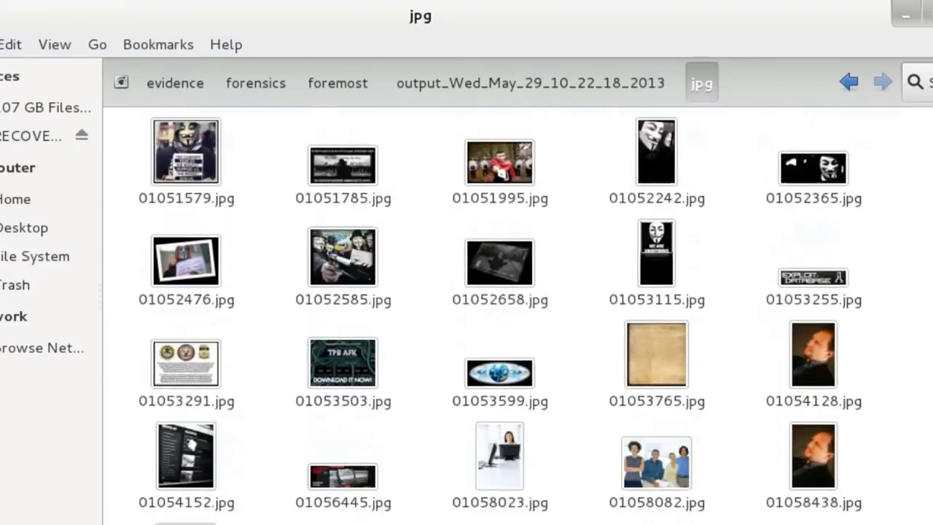
{"action": "scroll", "scroll_direction": "up", "scroll_amount": 3}
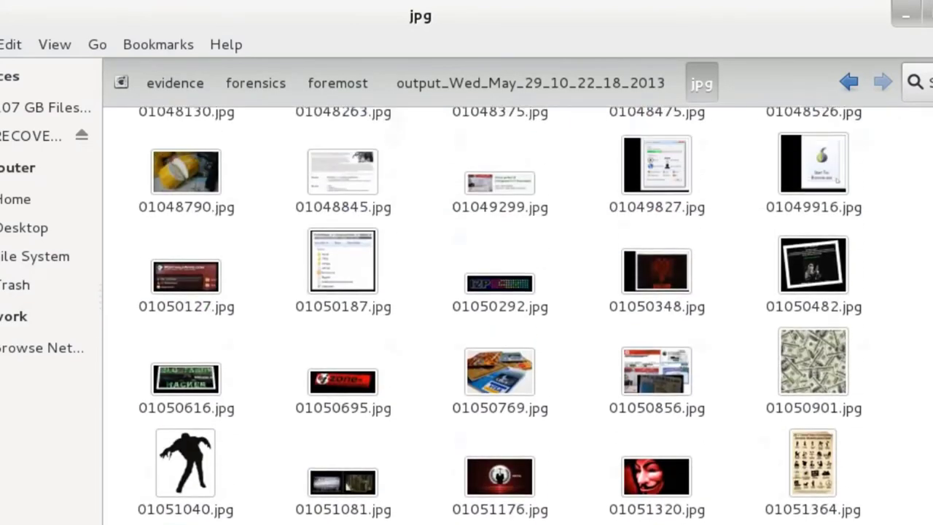
{"action": "scroll", "scroll_direction": "up", "scroll_amount": 3}
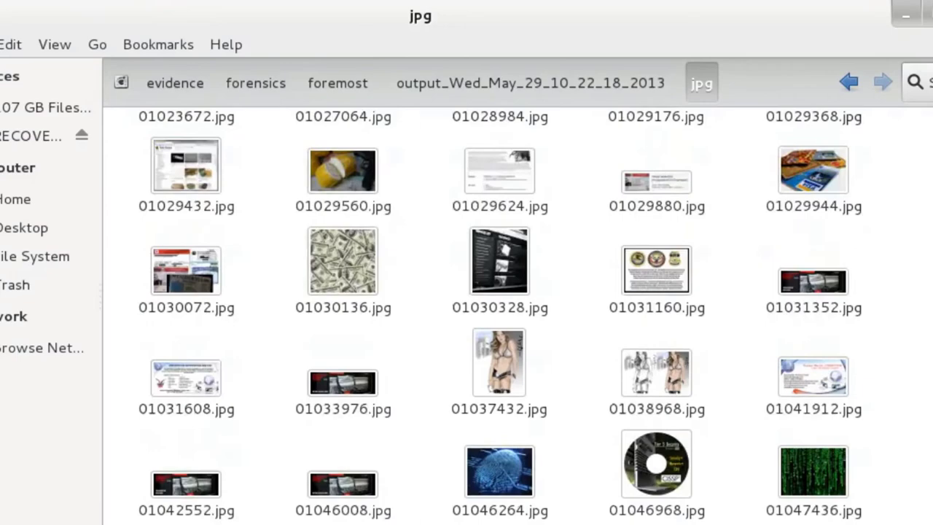
{"action": "left_click", "coordinate": [338, 82]}
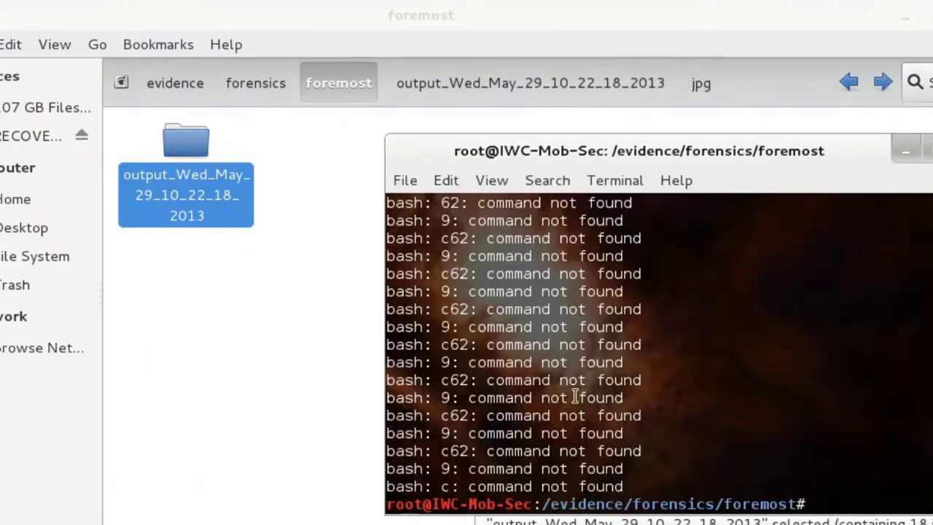
Step: From the foremost folder, run foremost -a -T -t pdf,jpg -i ../forensic-image.dd to carve only PDFs and JPGs
{"action": "type", "text": "clear"}
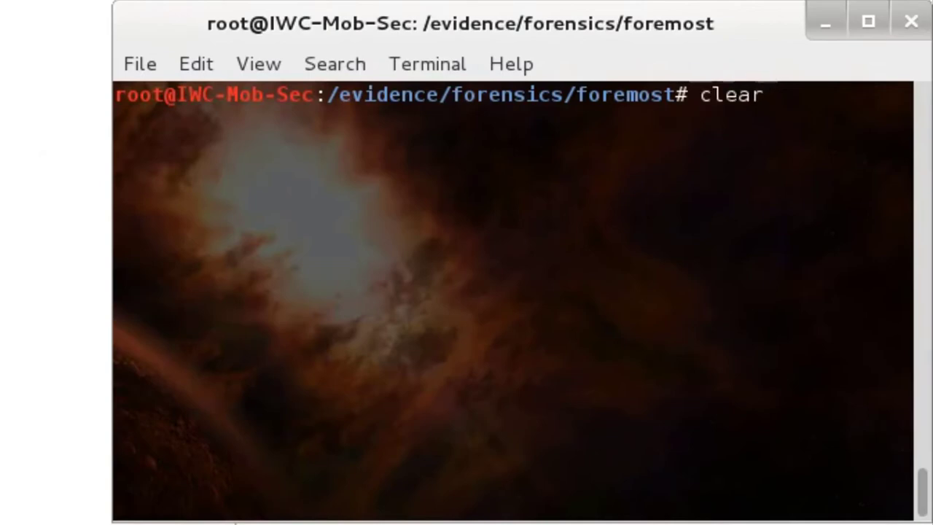
{"action": "type", "text": "cd foremost"}
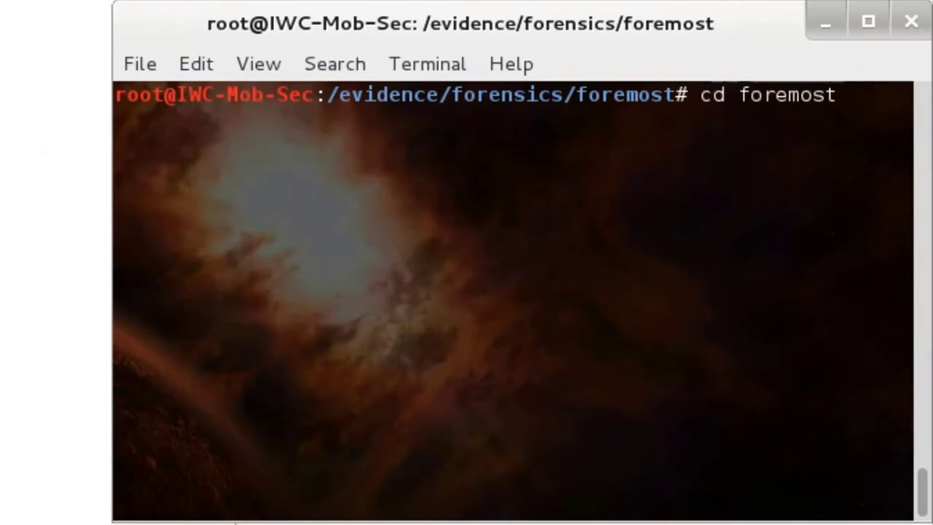
{"action": "type", "text": "foremost -a -T -i ../forensic-image.dd"}
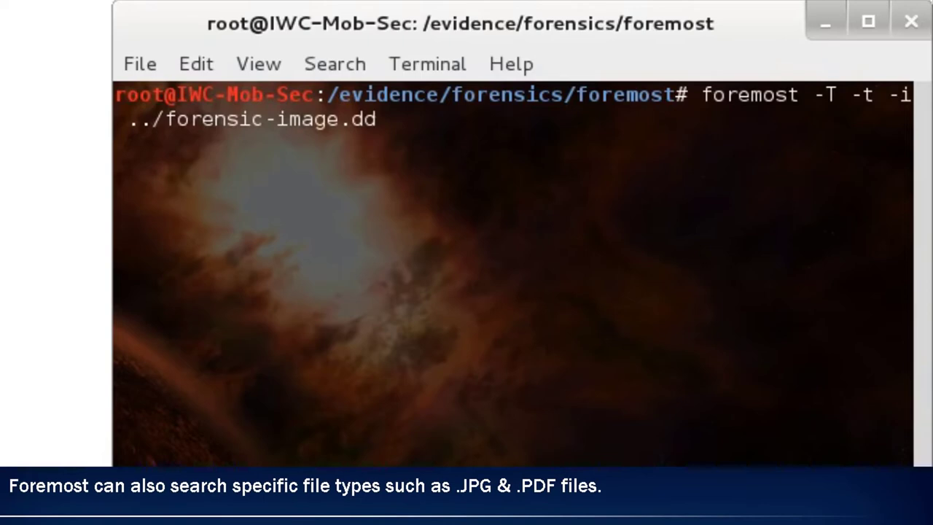
{"action": "type", "text": "pdf"}
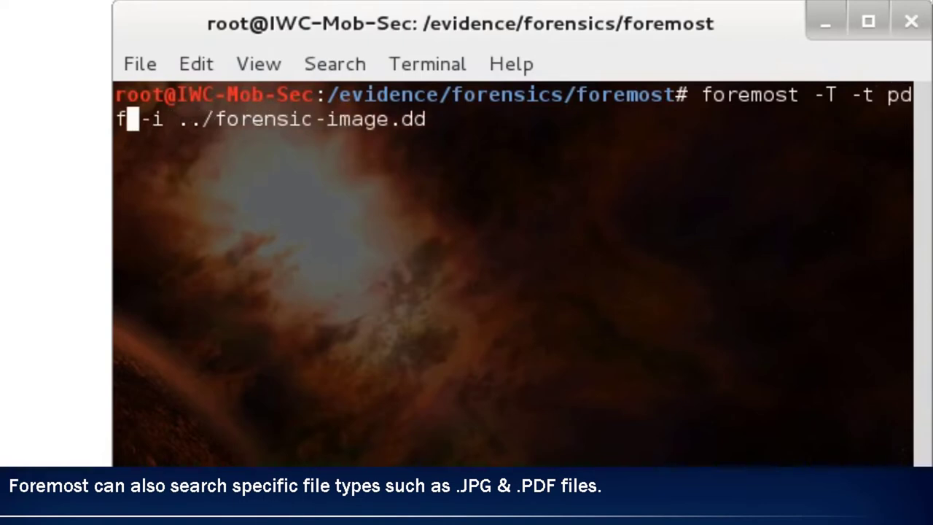
{"action": "type", "text": ",jpg"}
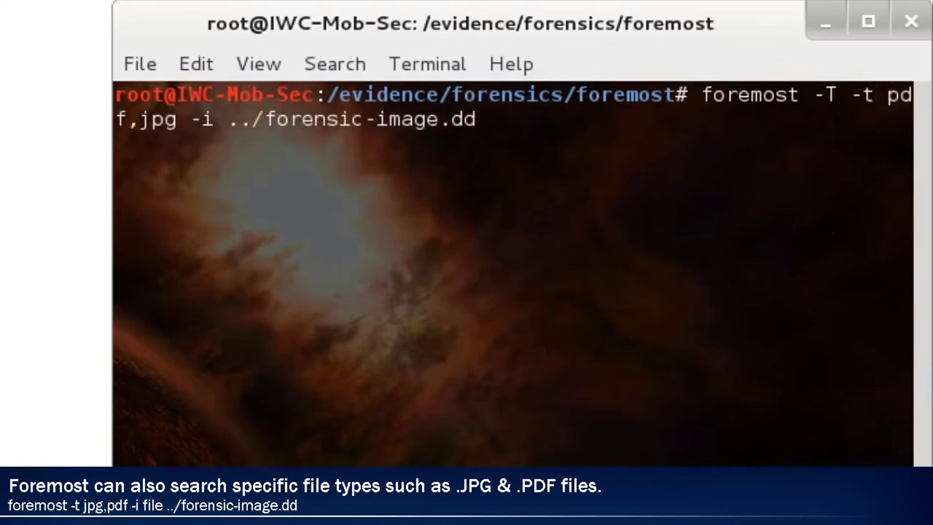
{"action": "key", "text": "Return"}
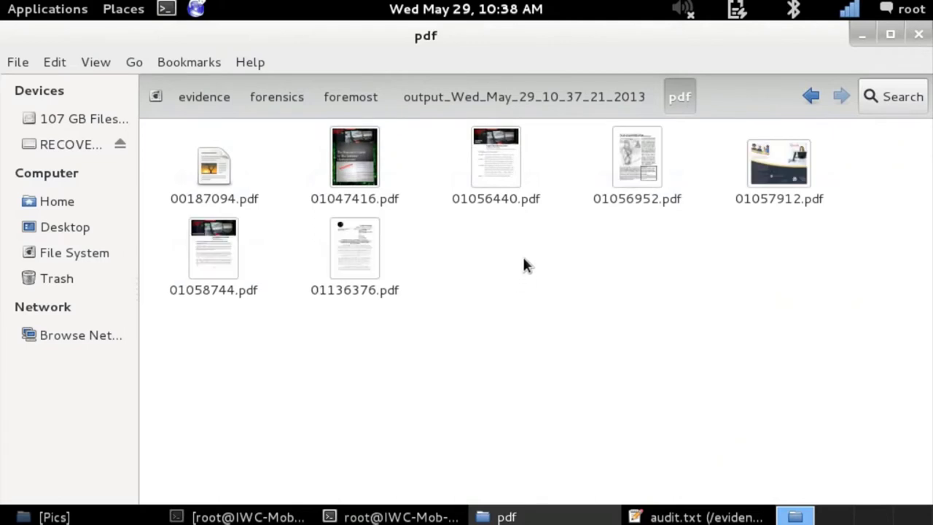
Step: Preview carved PDFs 01136376.pdf, 01047416.pdf and 01056952.pdf to confirm they are real documents
{"action": "double_click", "coordinate": [354, 248]}
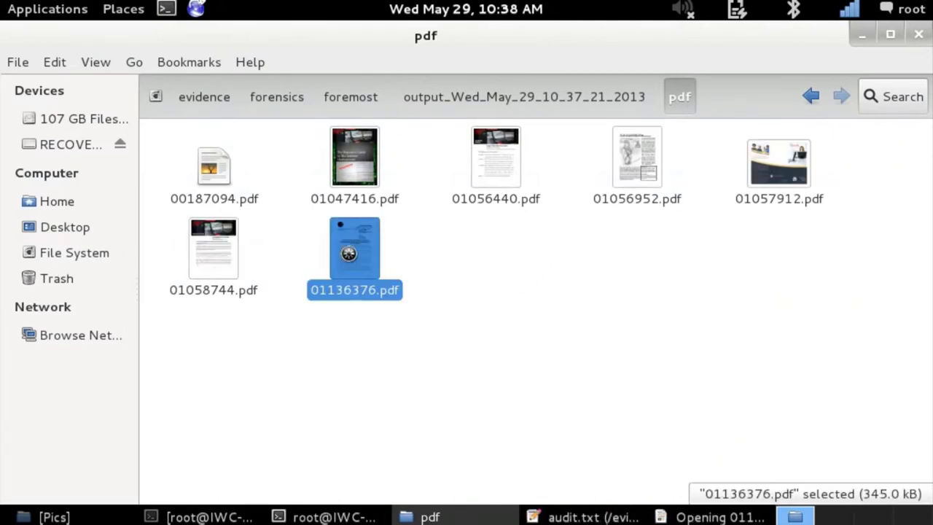
{"action": "double_click", "coordinate": [354, 248]}
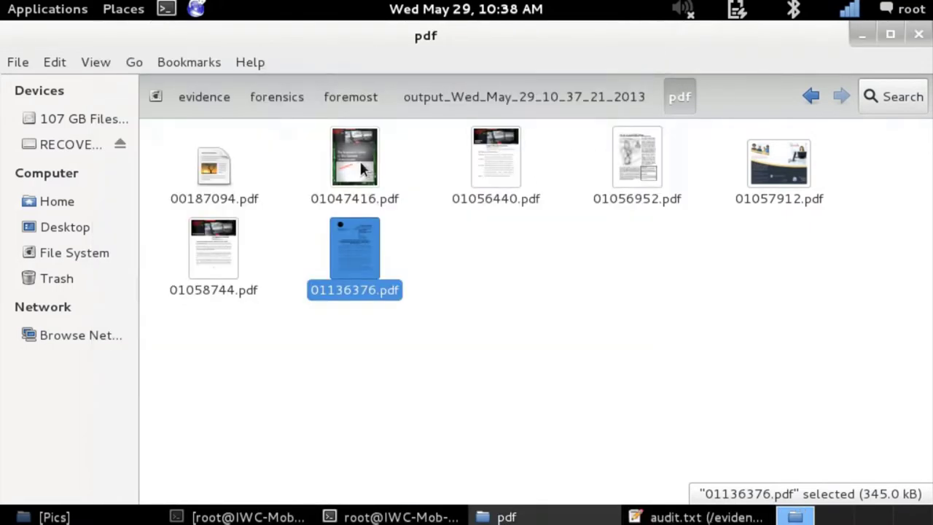
{"action": "double_click", "coordinate": [354, 156]}
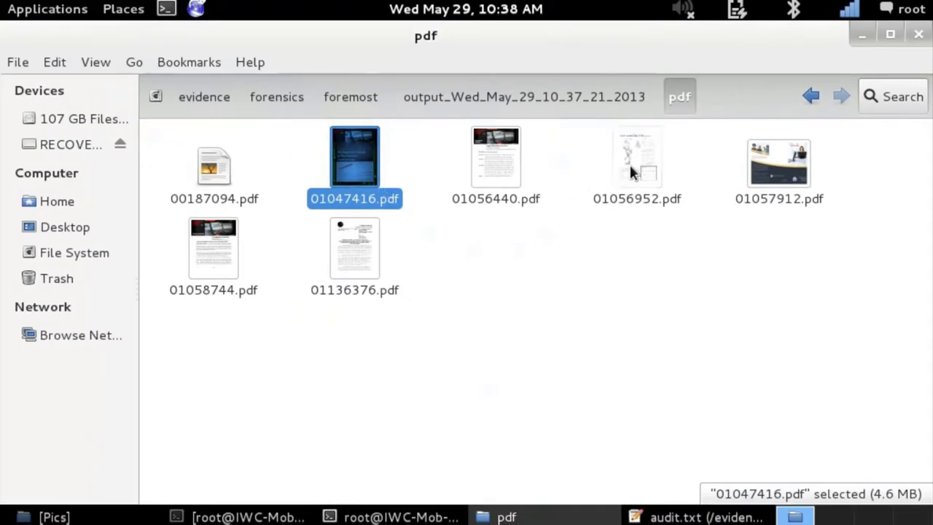
{"action": "left_click", "coordinate": [635, 157]}
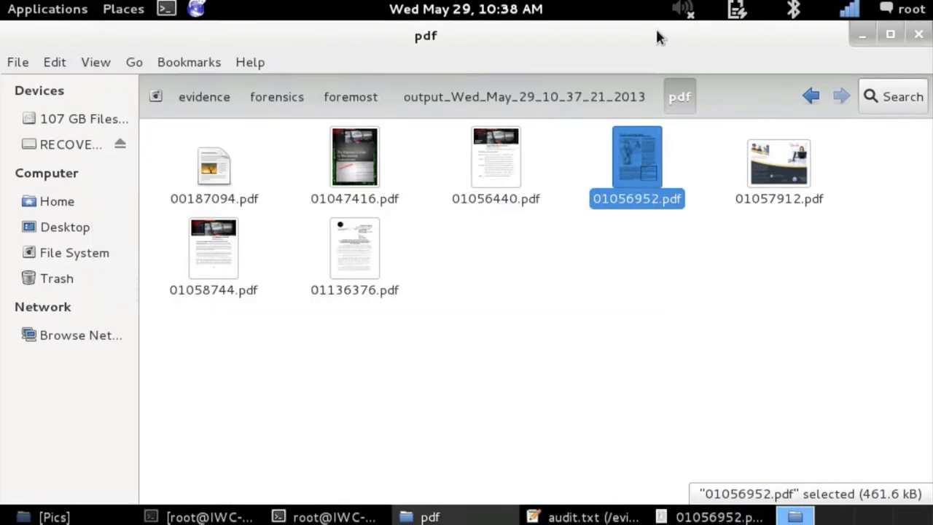
{"action": "left_click", "coordinate": [583, 516]}
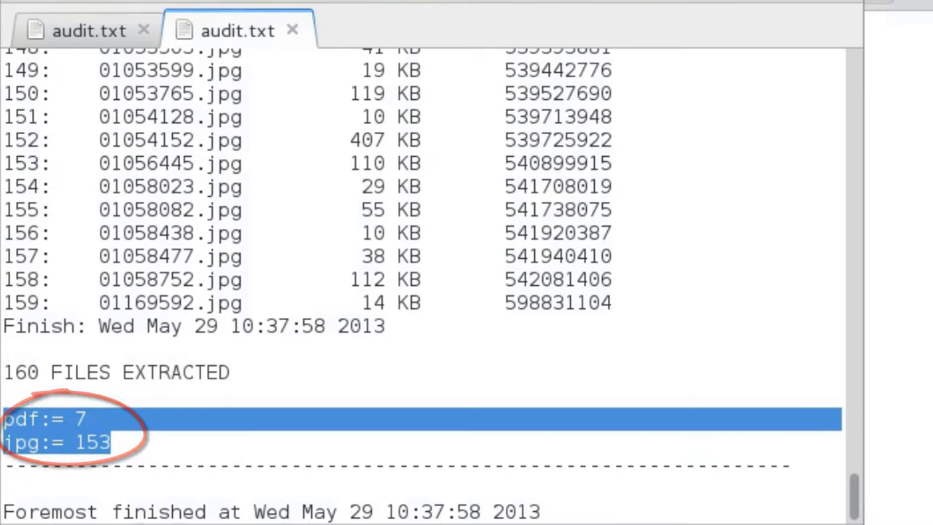
Step: Highlight the audit.txt summary lines pdf:= 7 and jpg:= 153 of 160 files extracted
{"action": "left_click", "coordinate": [88, 31]}
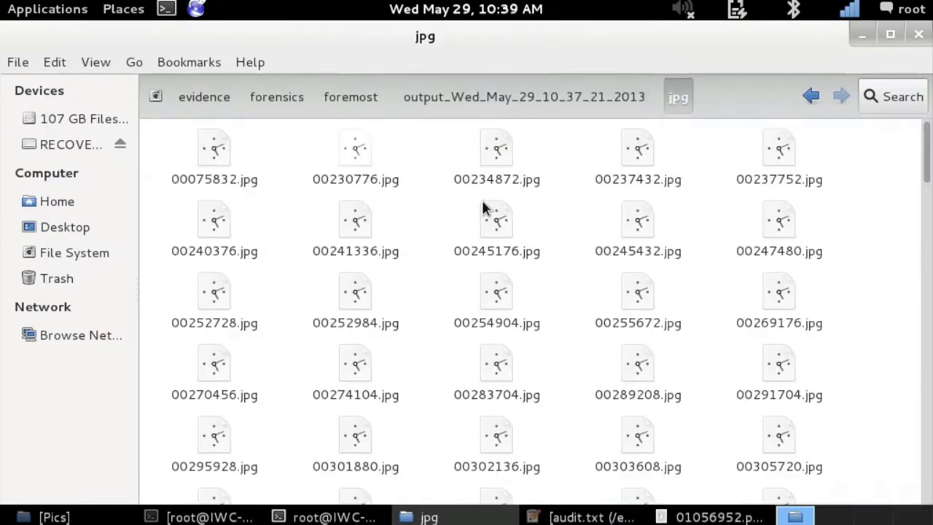
{"action": "scroll", "scroll_direction": "down", "scroll_amount": 3}
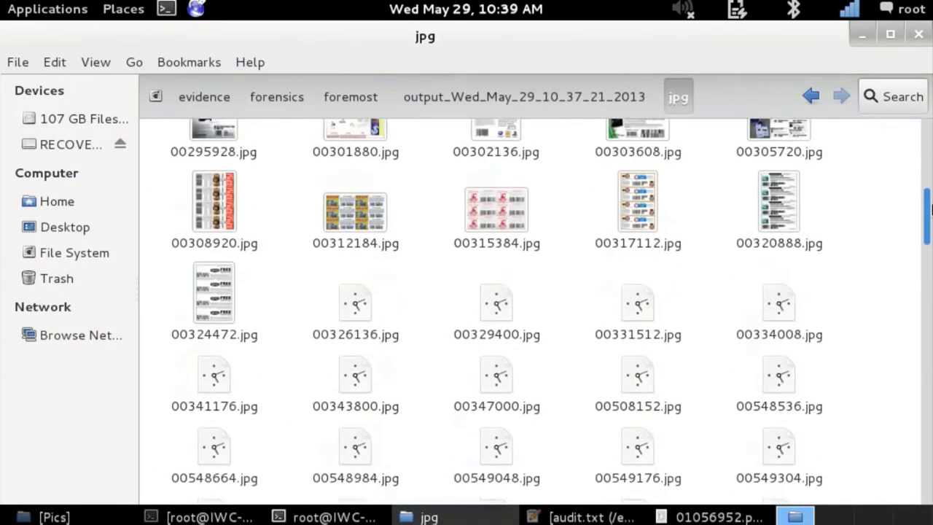
{"action": "scroll", "scroll_direction": "down", "scroll_amount": 3}
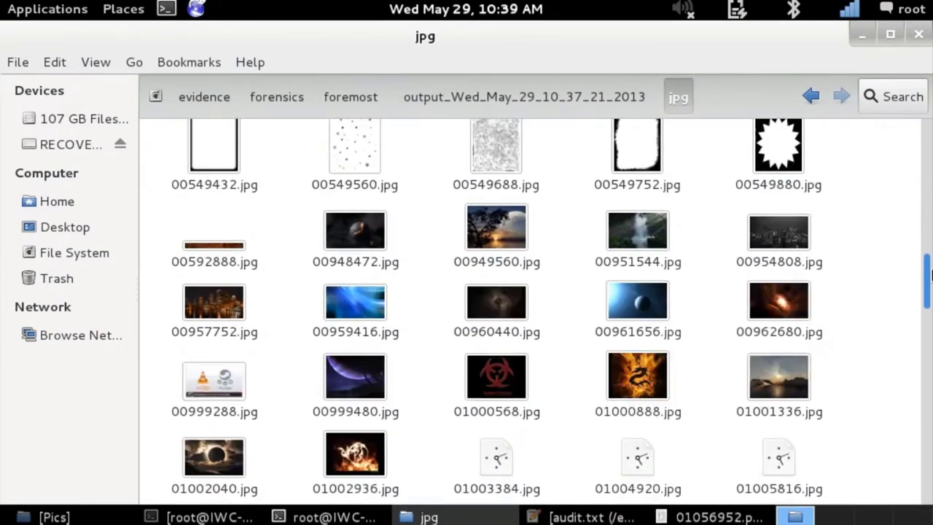
{"action": "scroll", "scroll_direction": "down", "scroll_amount": 3}
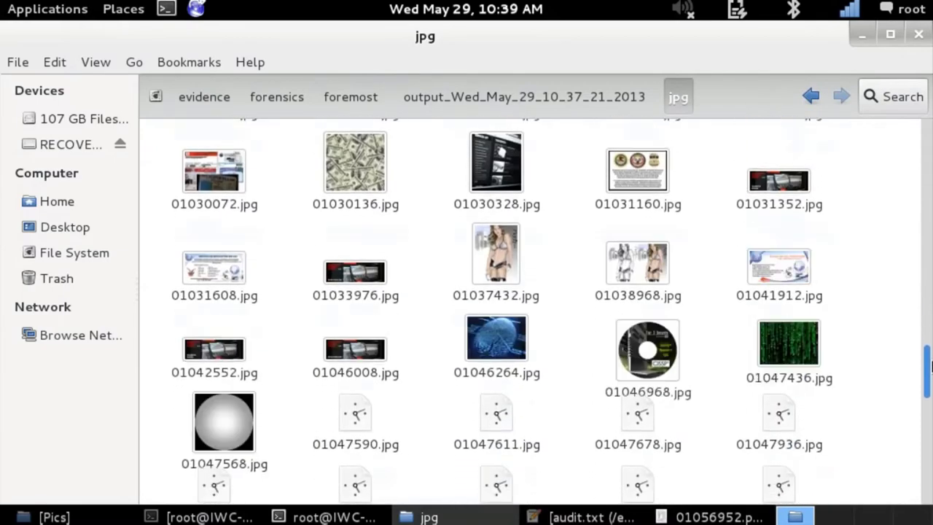
{"action": "scroll", "scroll_direction": "down", "scroll_amount": 3}
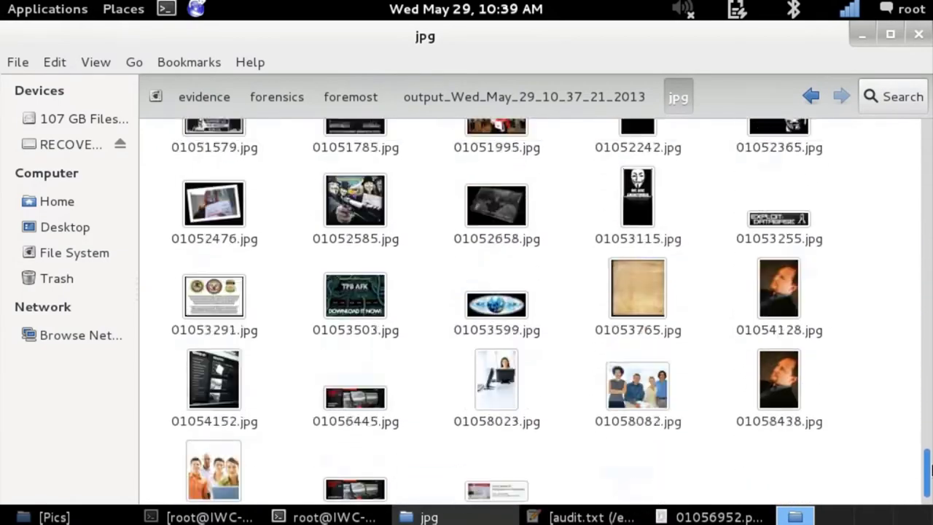
{"action": "scroll", "scroll_direction": "up", "scroll_amount": 3}
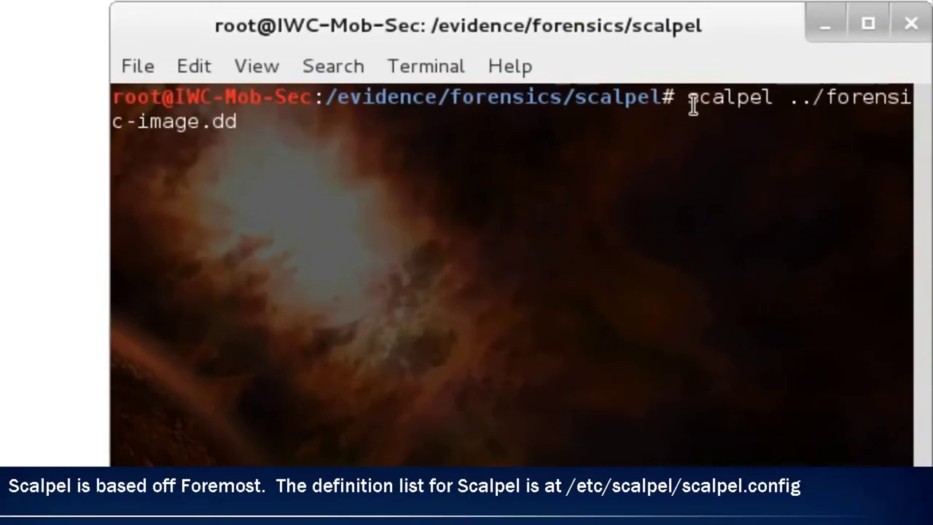
Step: Run scalpel ../forensic-image.dd from /evidence/forensics/scalpel to carve the image
{"action": "key", "text": "Return"}
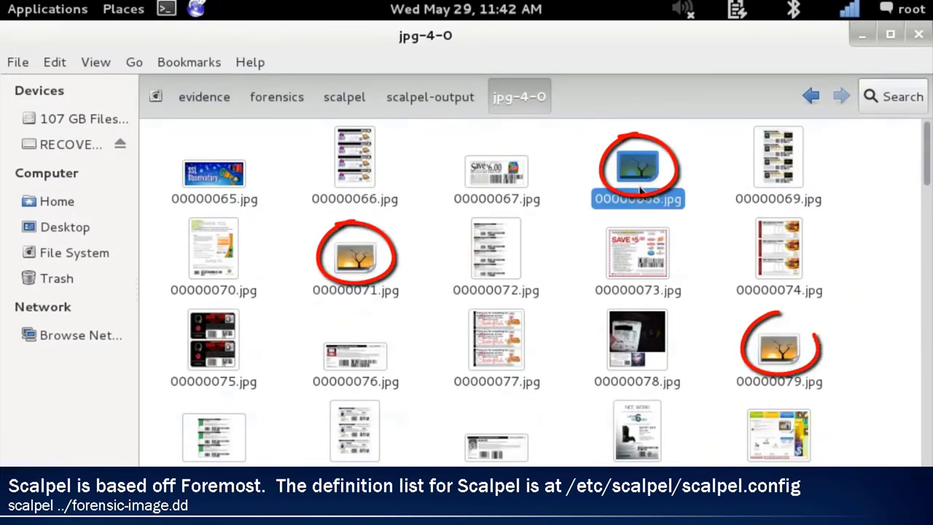
Step: Look through the jpg-4-0 thumbnails, then return to scalpel-output listing the avi, gif, pdf and wav folders
{"action": "scroll", "scroll_direction": "down", "scroll_amount": 3}
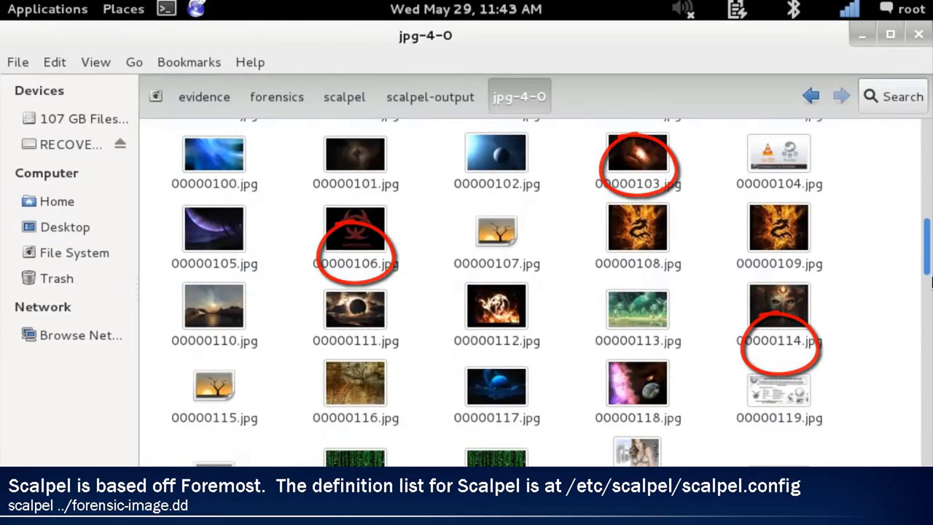
{"action": "left_click", "coordinate": [428, 97]}
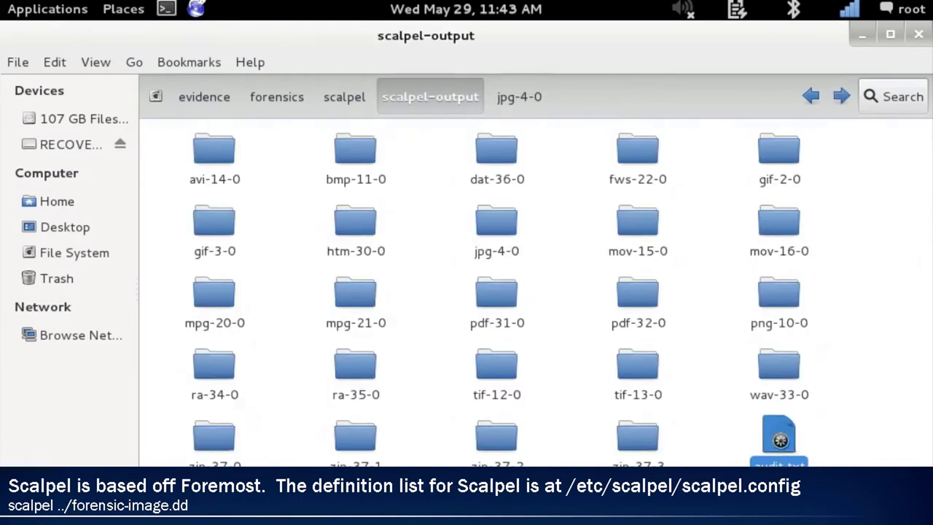
{"action": "double_click", "coordinate": [778, 437]}
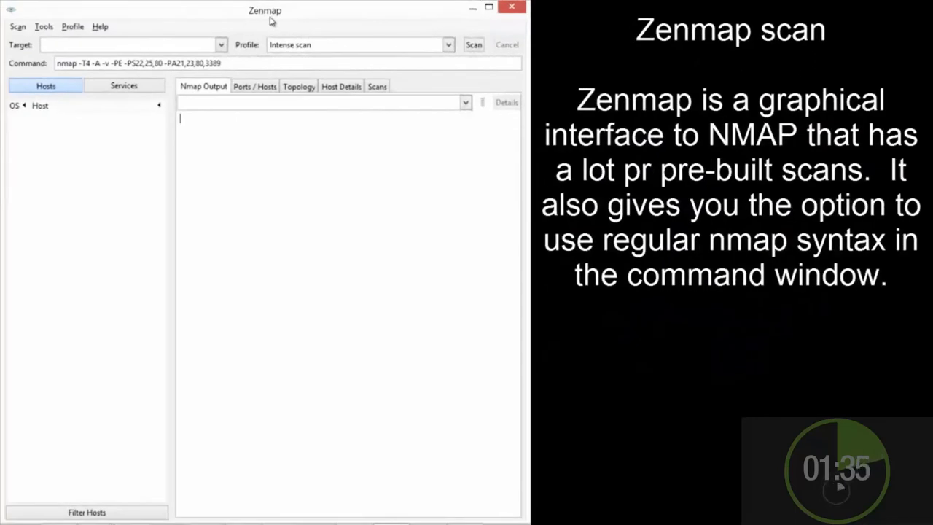
{"action": "type", "text": "www.info"}
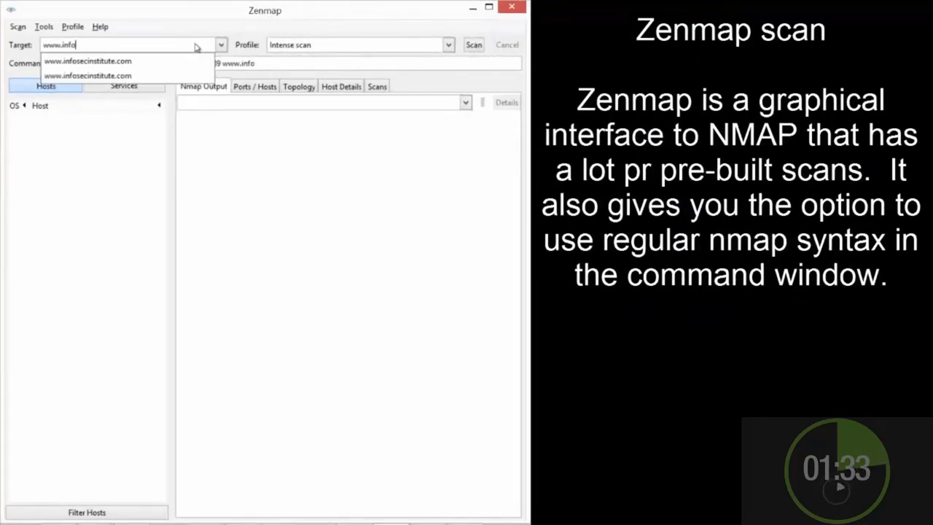
{"action": "left_click", "coordinate": [87, 61]}
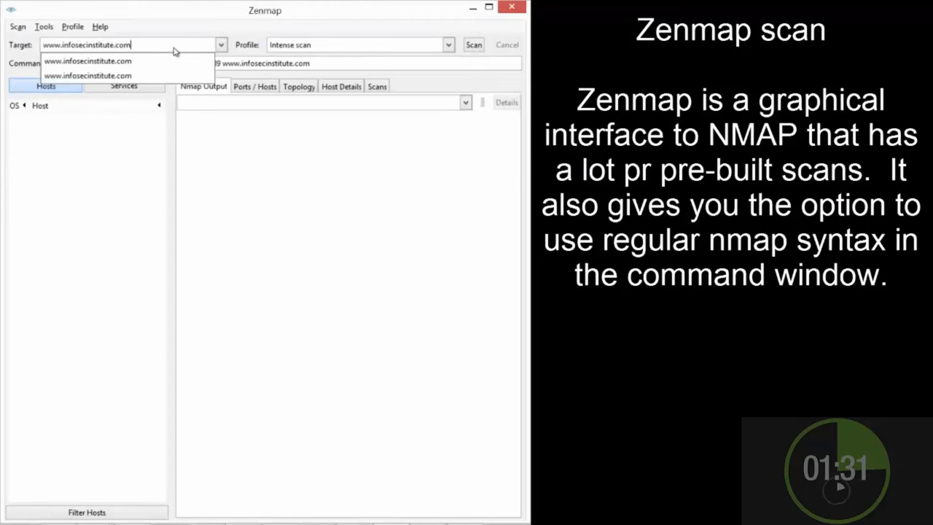
{"action": "left_click", "coordinate": [447, 44]}
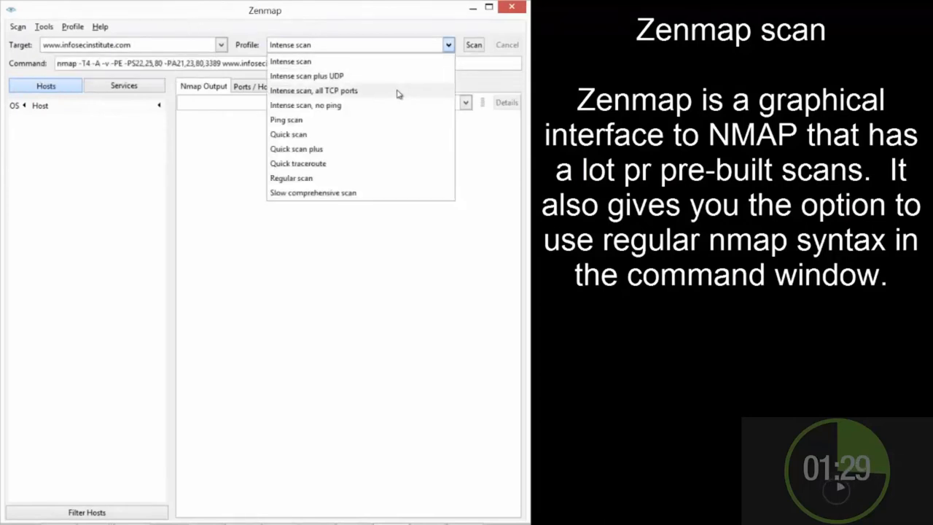
{"action": "left_click", "coordinate": [313, 90]}
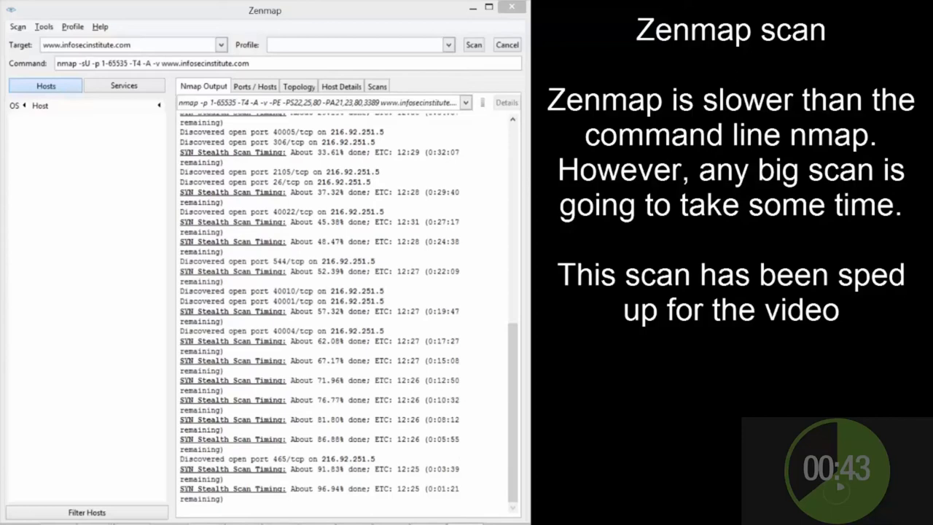
{"action": "scroll", "scroll_direction": "down", "scroll_amount": 3}
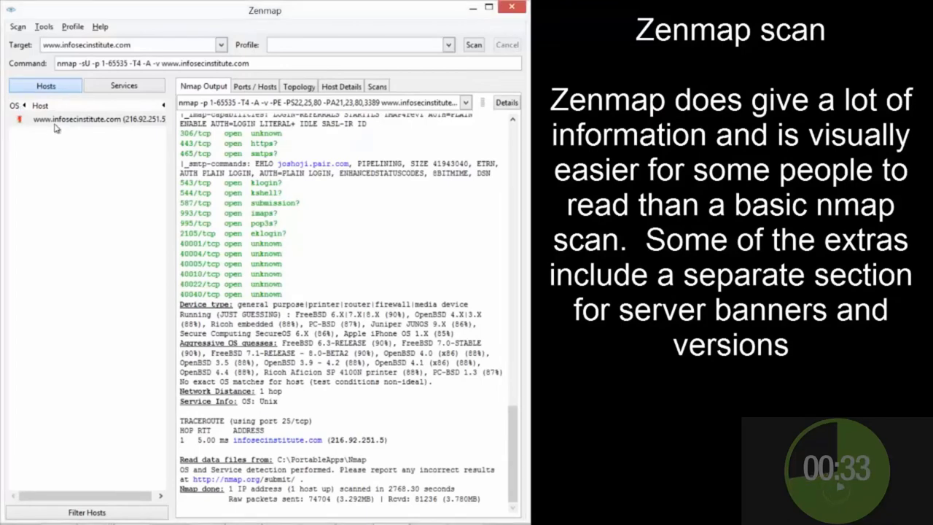
Step: Group the host's results by service and view the ports for http (Apache httpd 2.2.27 on 80) and unknown services
{"action": "left_click", "coordinate": [88, 120]}
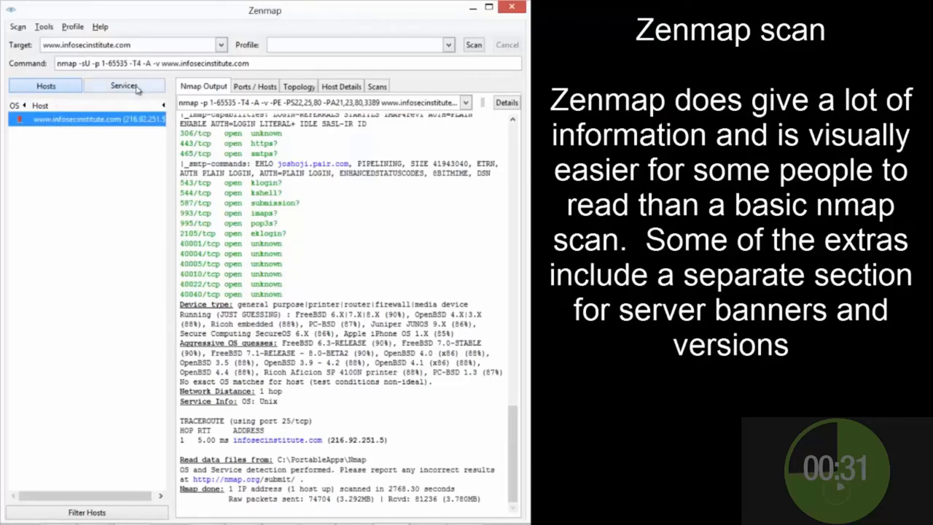
{"action": "left_click", "coordinate": [124, 85]}
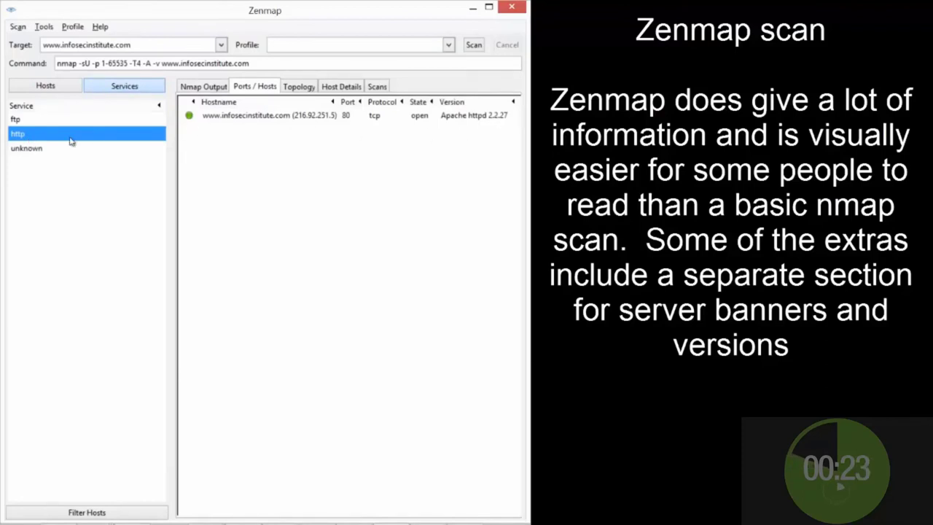
{"action": "left_click", "coordinate": [27, 148]}
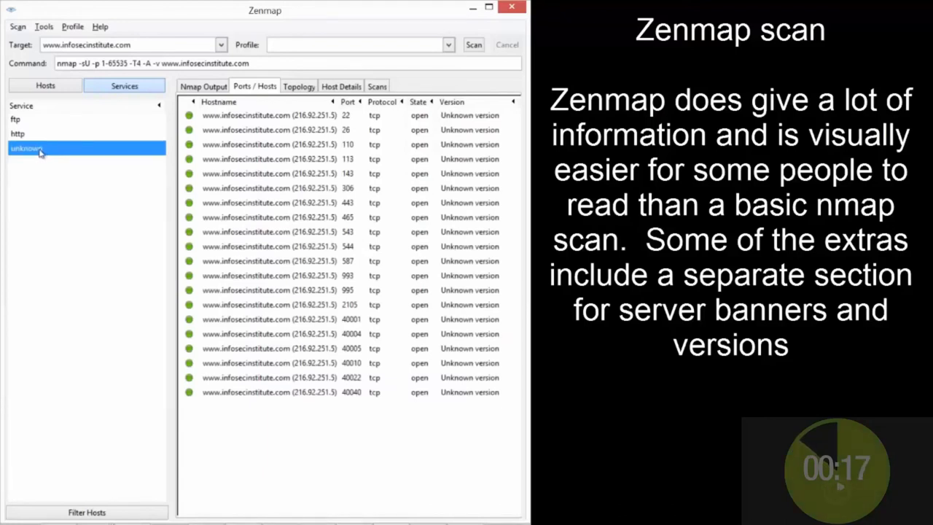
{"action": "left_click", "coordinate": [45, 84]}
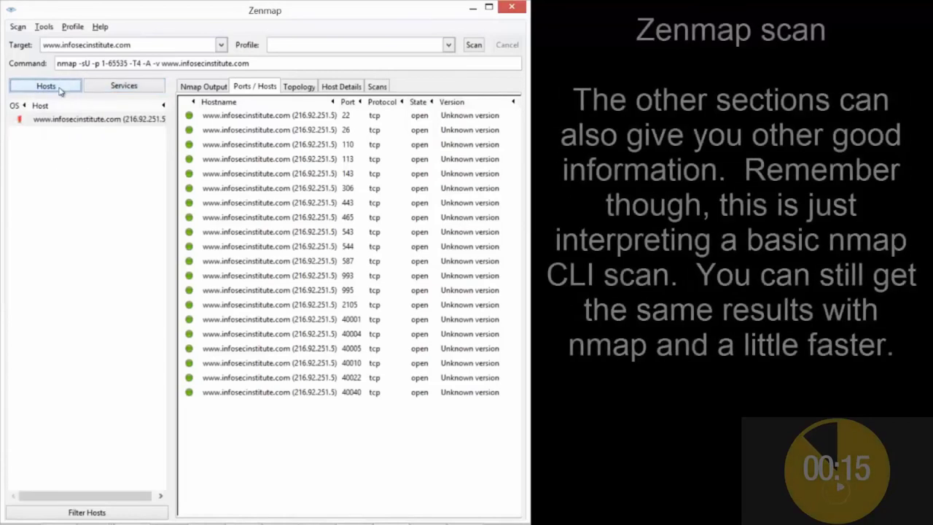
Step: Show the host's Ports / Hosts table and Host Details: up, 22 open ports, 216.92.251.5, FreeBSD 7.1 at 90%
{"action": "left_click", "coordinate": [203, 86]}
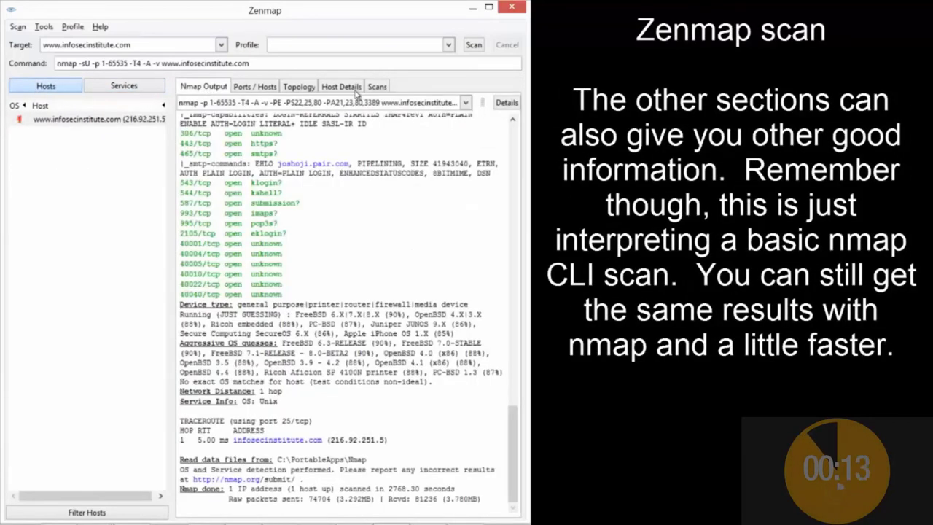
{"action": "left_click", "coordinate": [253, 86]}
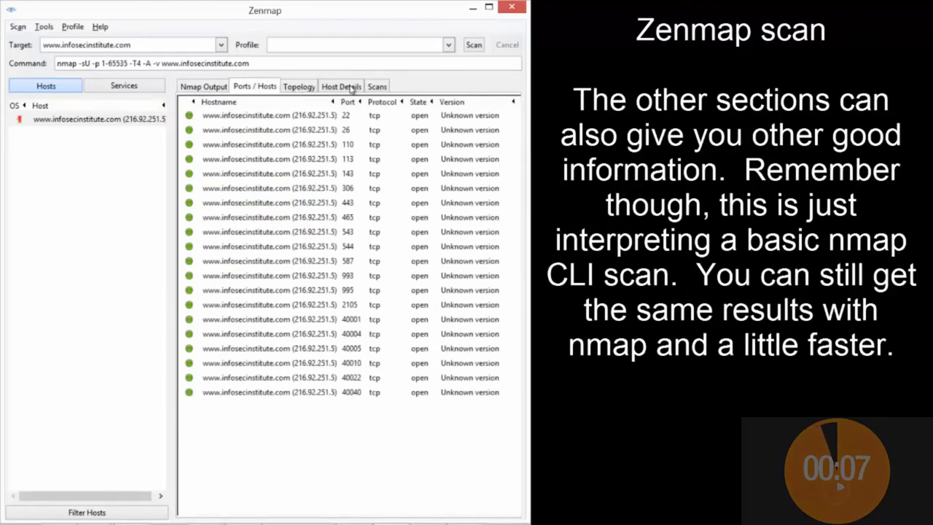
{"action": "left_click", "coordinate": [341, 86]}
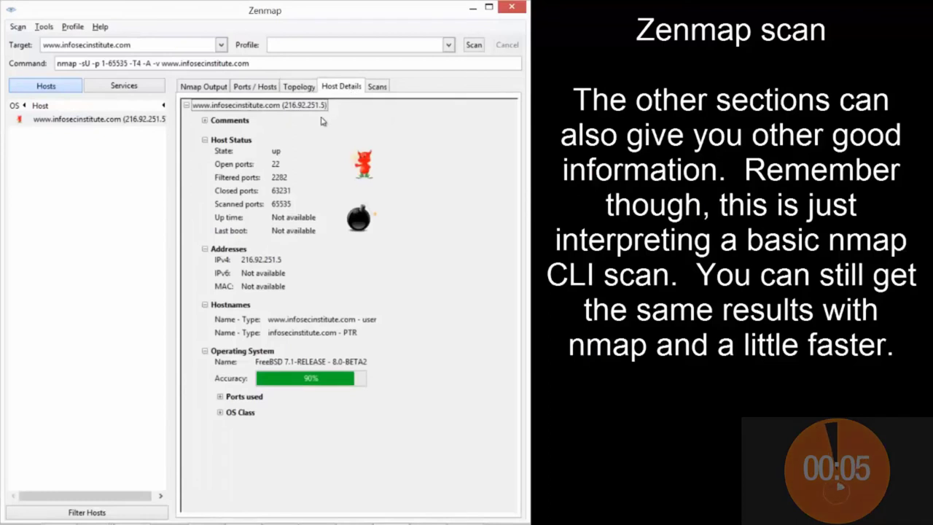
{"action": "mouse_move", "coordinate": [392, 328]}
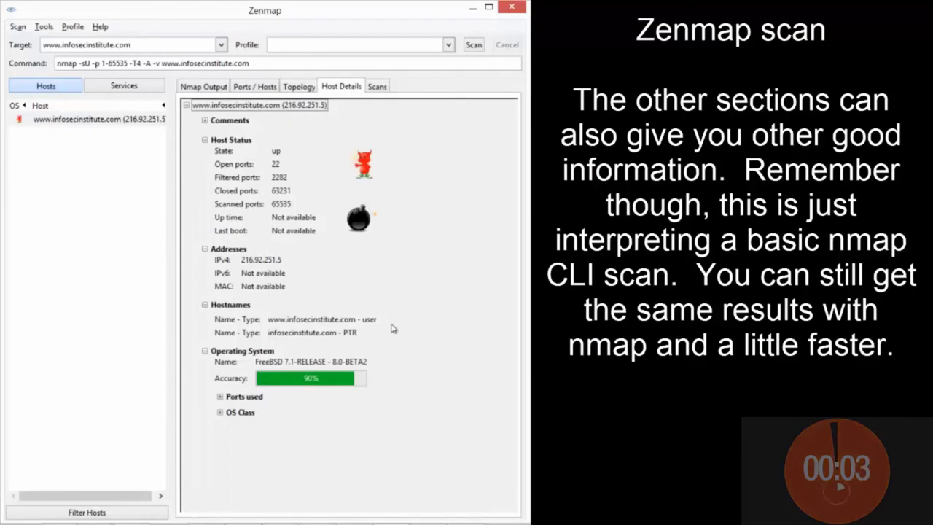
{"action": "mouse_move", "coordinate": [379, 367]}
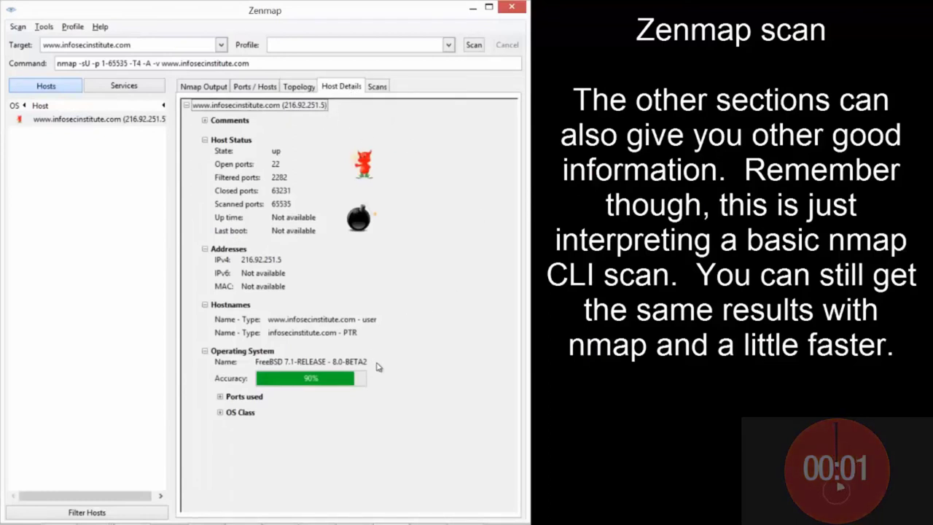